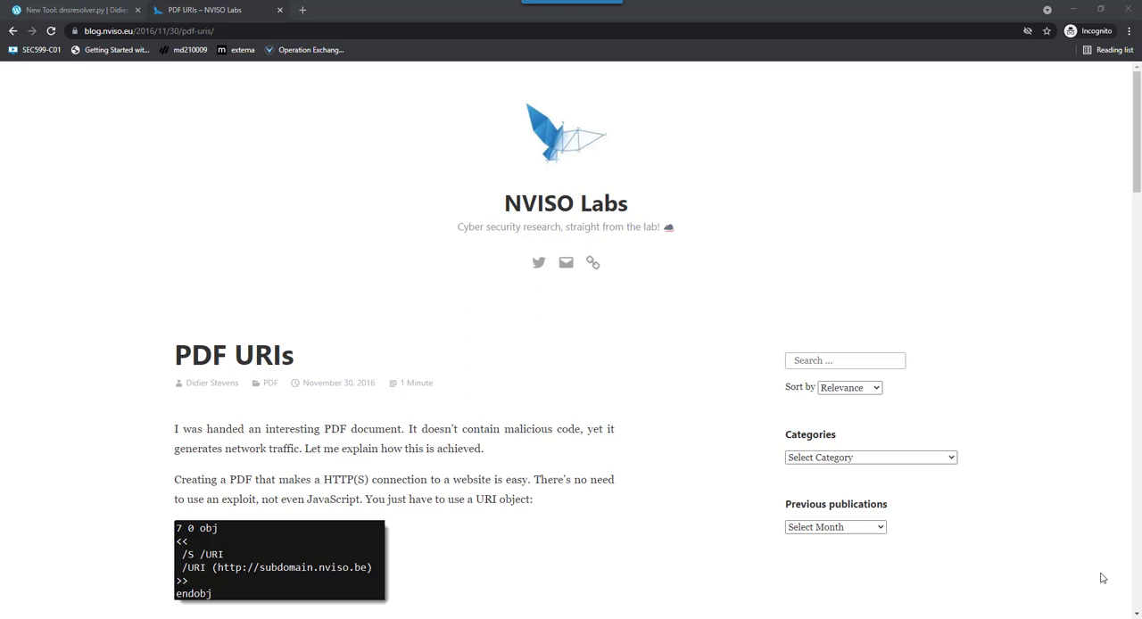
{"action": "mouse_move", "coordinate": [528, 232]}
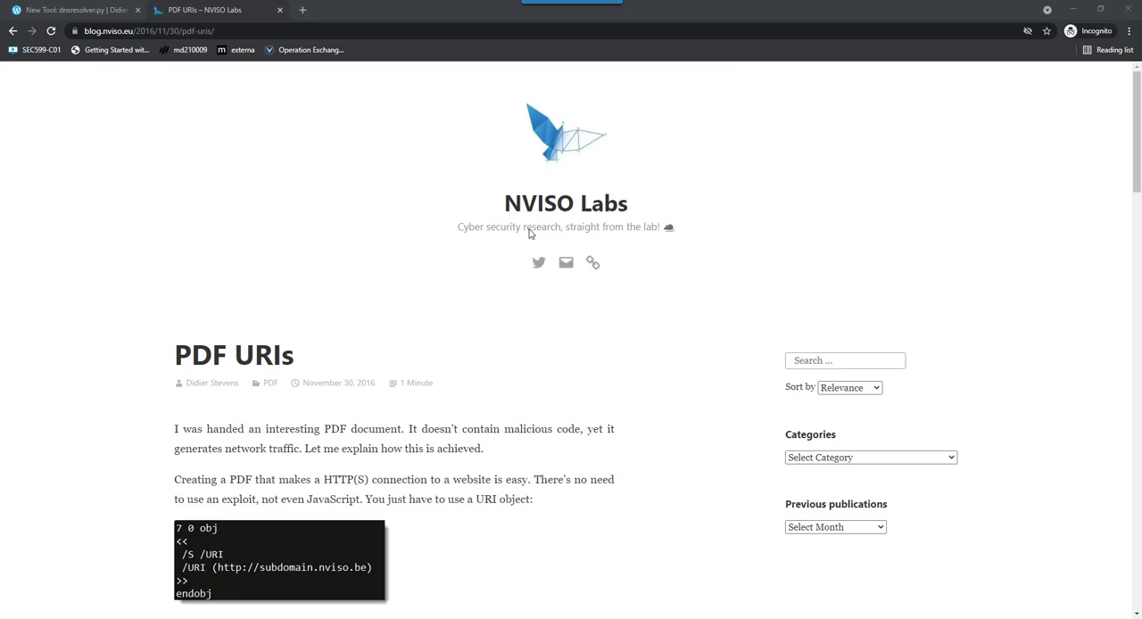
- Scroll down the NVISO Labs PDF URIs article to the /OpenAction PDF example
{"action": "scroll", "scroll_direction": "down", "scroll_amount": 3}
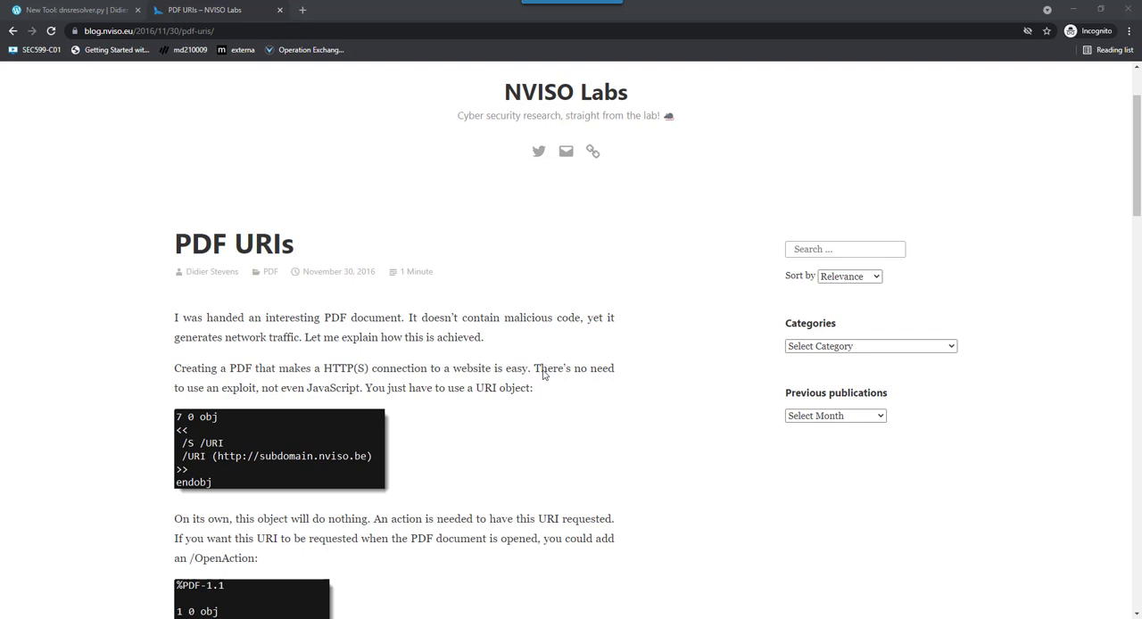
{"action": "mouse_move", "coordinate": [482, 430]}
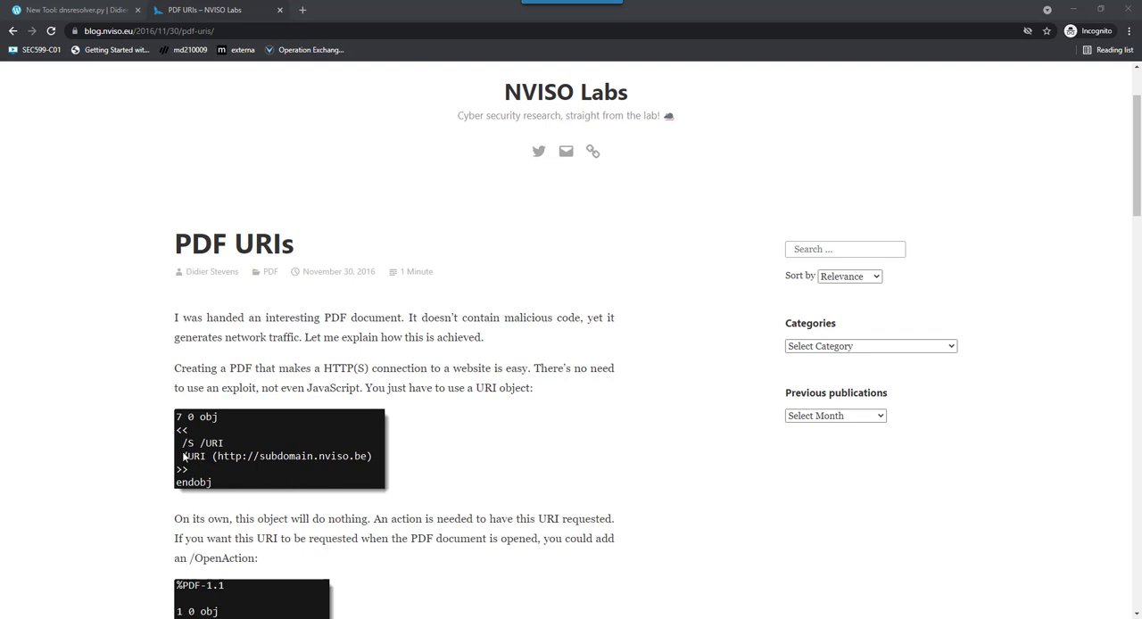
{"action": "mouse_move", "coordinate": [382, 467]}
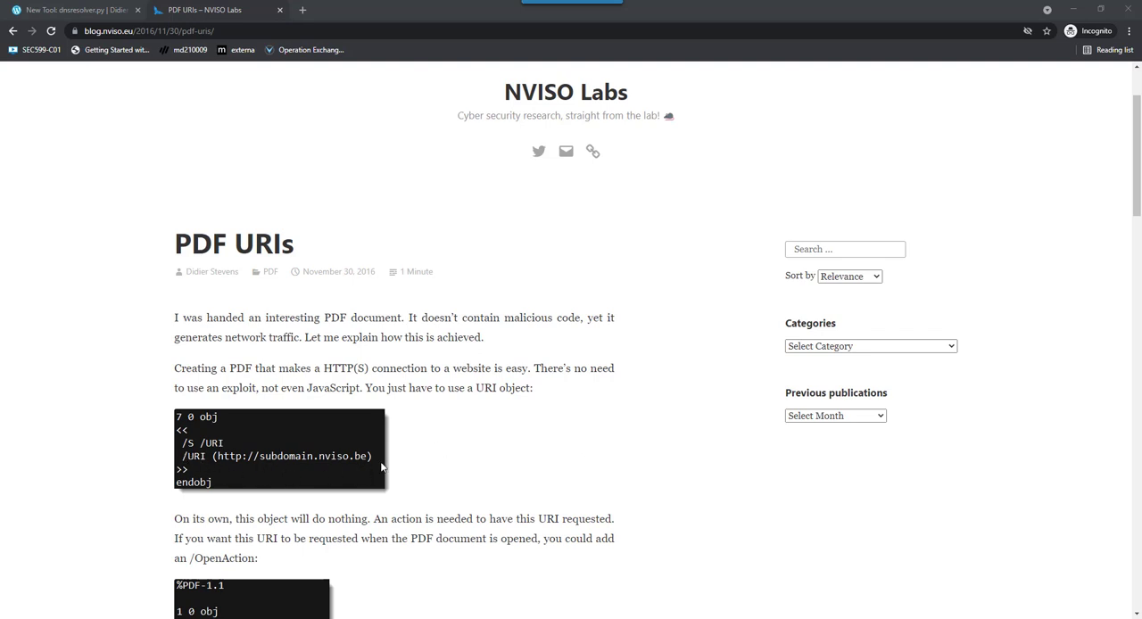
{"action": "scroll", "scroll_direction": "down", "scroll_amount": 3}
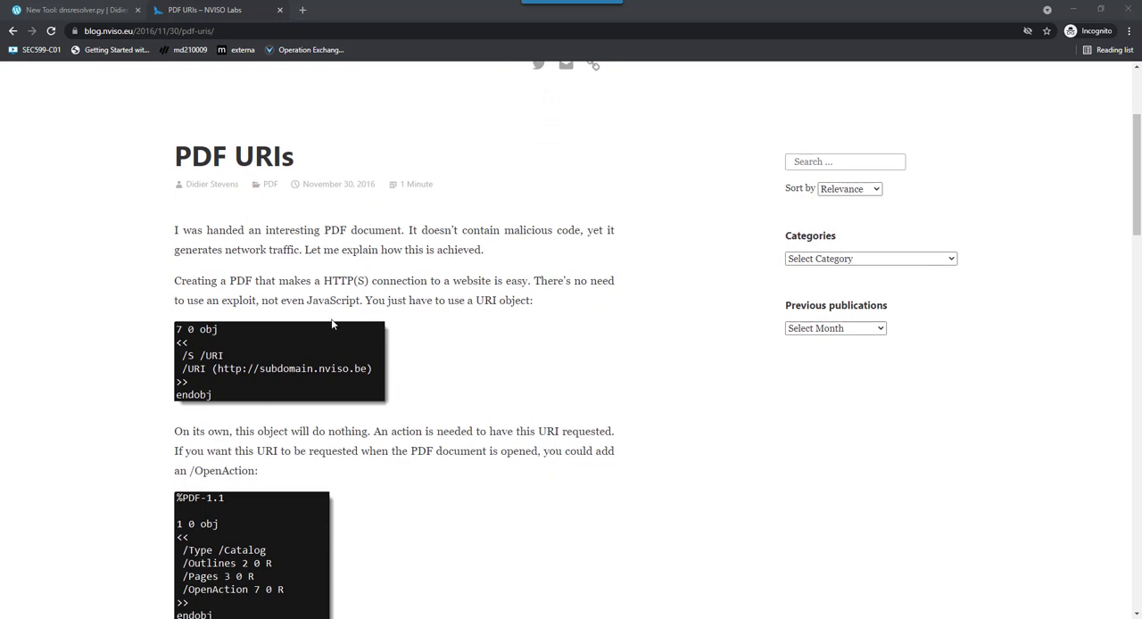
{"action": "mouse_move", "coordinate": [385, 389]}
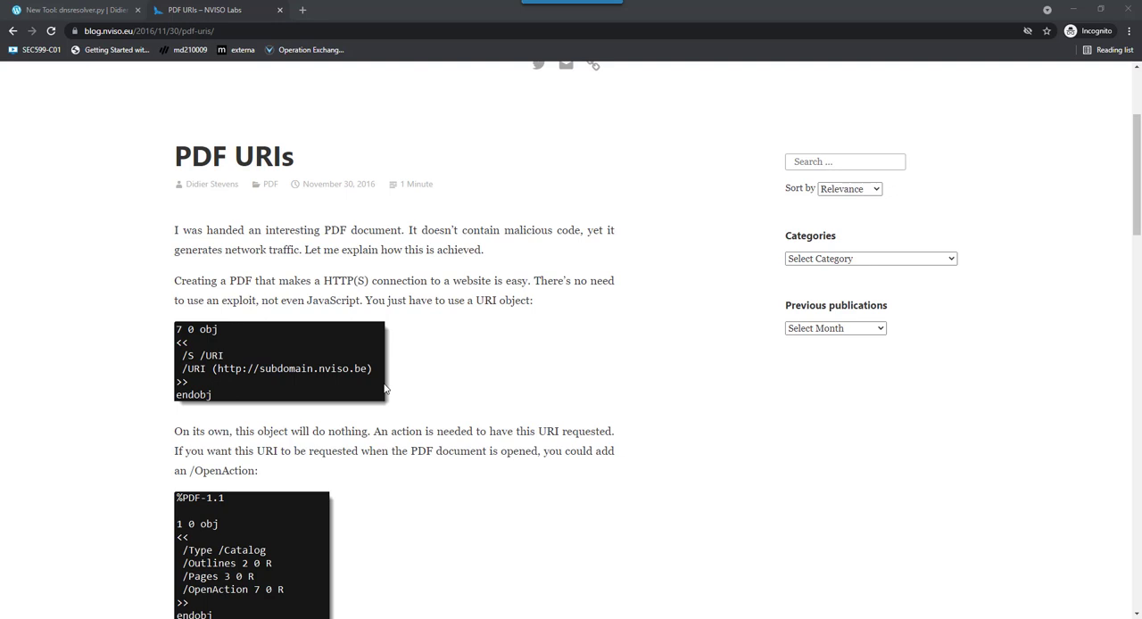
{"action": "mouse_move", "coordinate": [212, 368]}
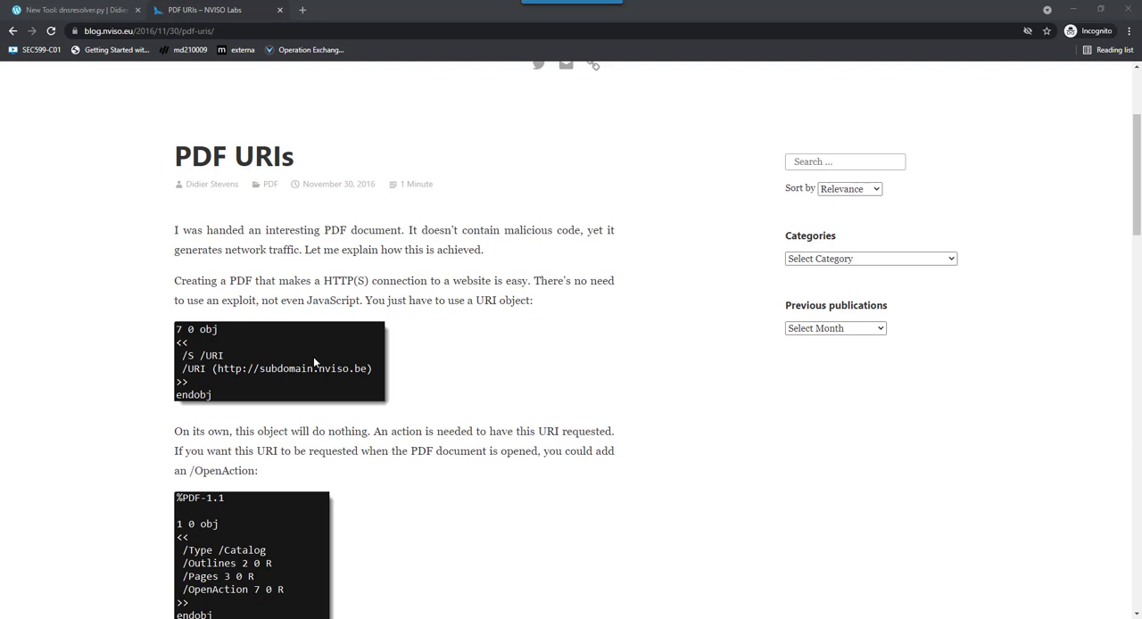
{"action": "mouse_move", "coordinate": [376, 384]}
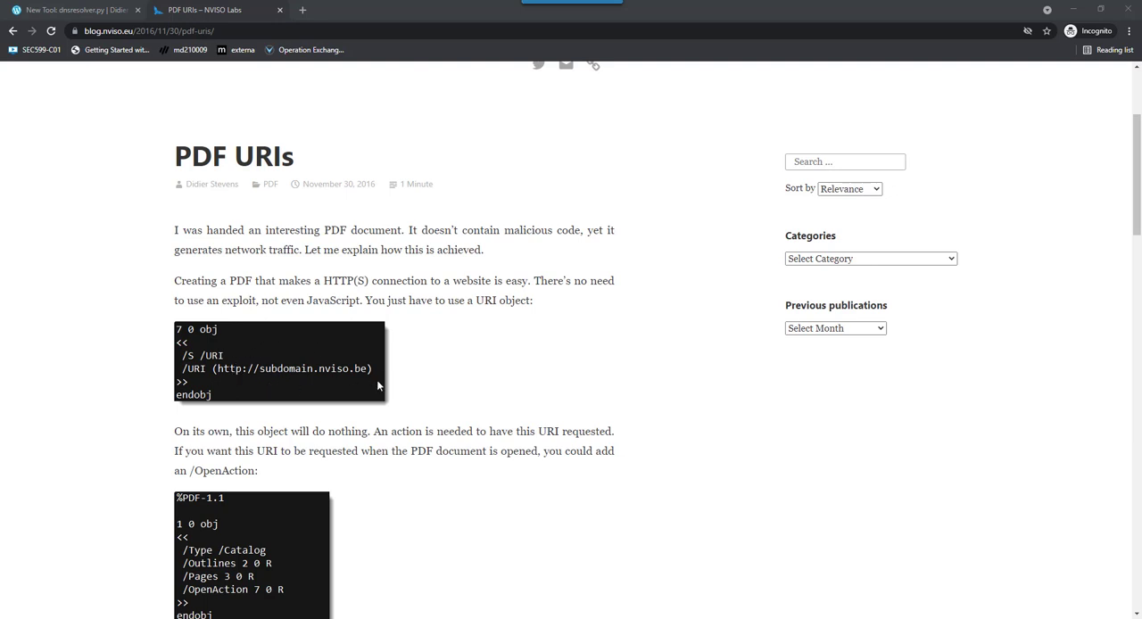
{"action": "mouse_move", "coordinate": [384, 382]}
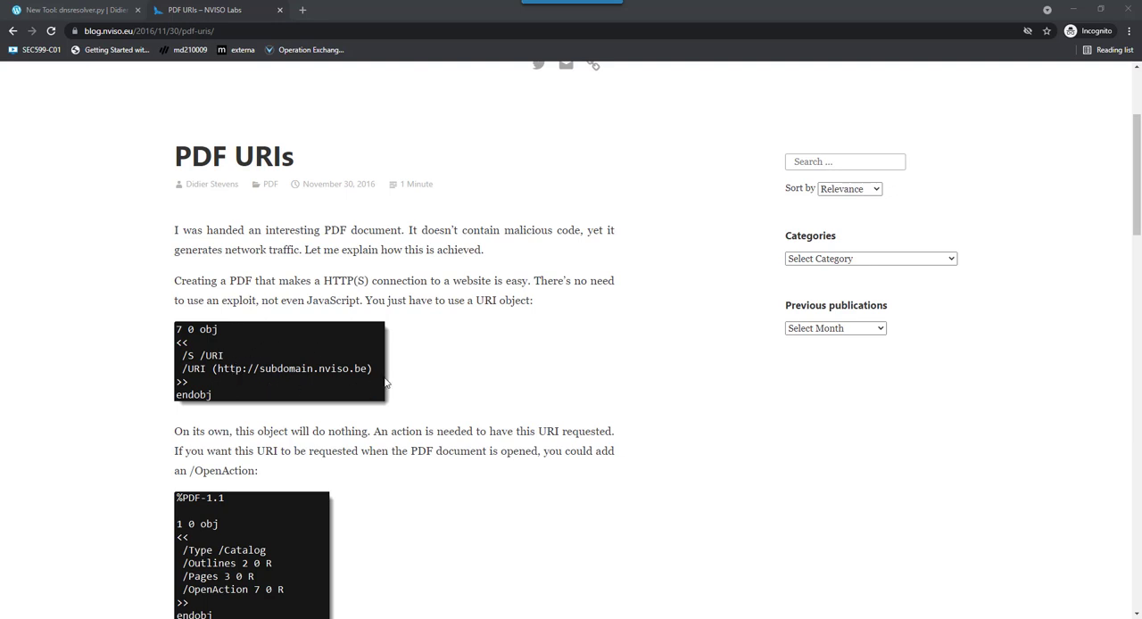
{"action": "mouse_move", "coordinate": [218, 346]}
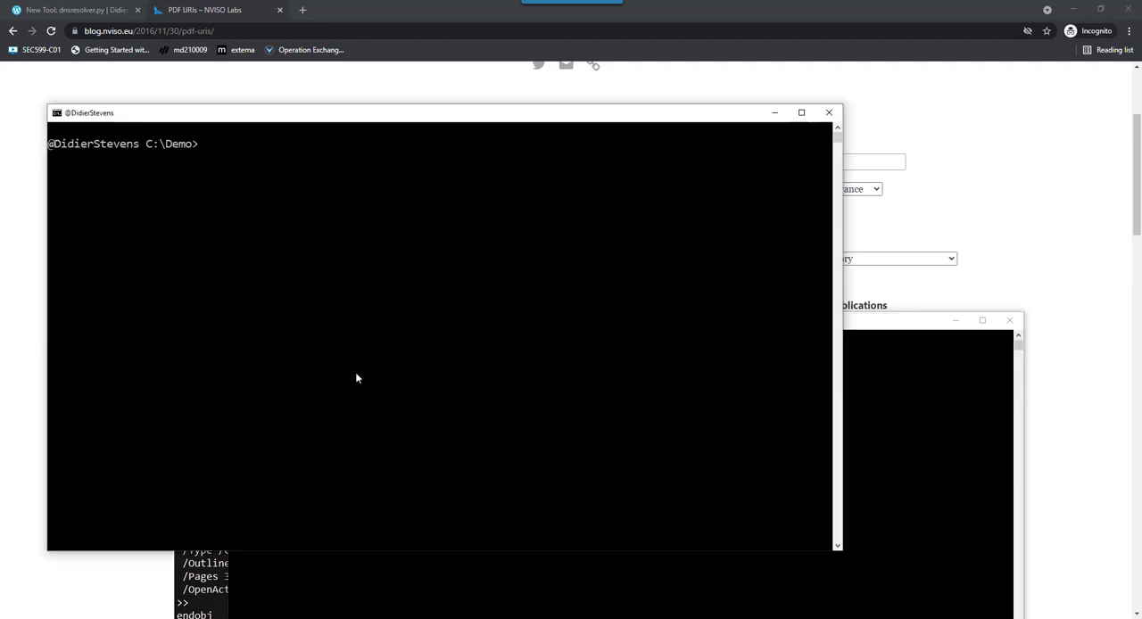
- Run dnsresolver.py -m | more and page down to the track command and example PDF FQDNs
{"action": "type", "text": "dnsres"}
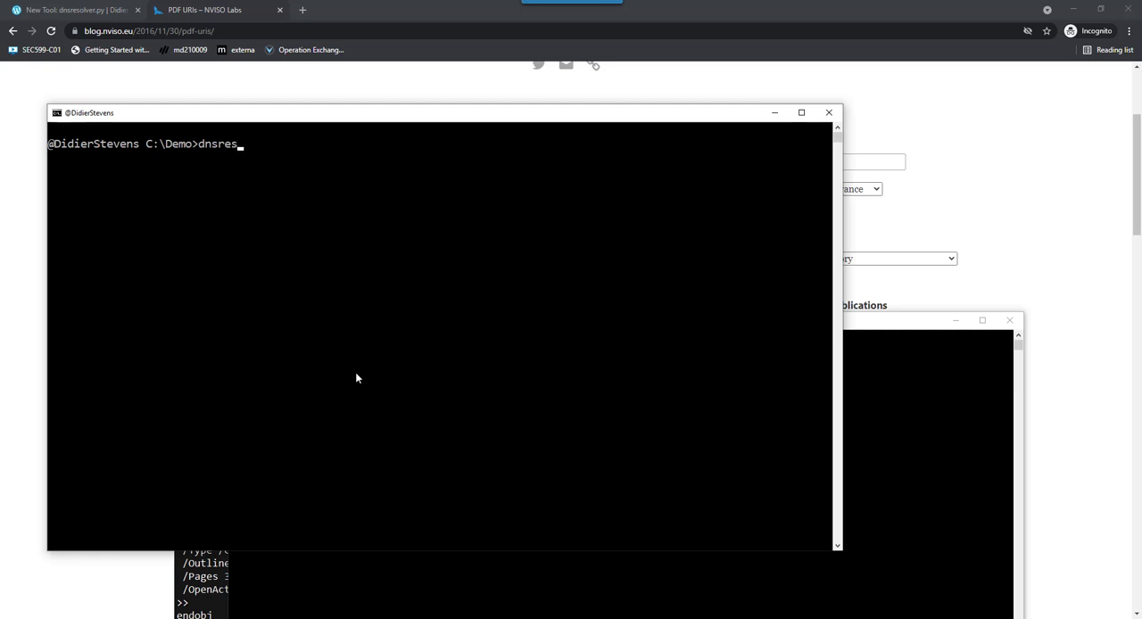
{"action": "type", "text": "olver.py"}
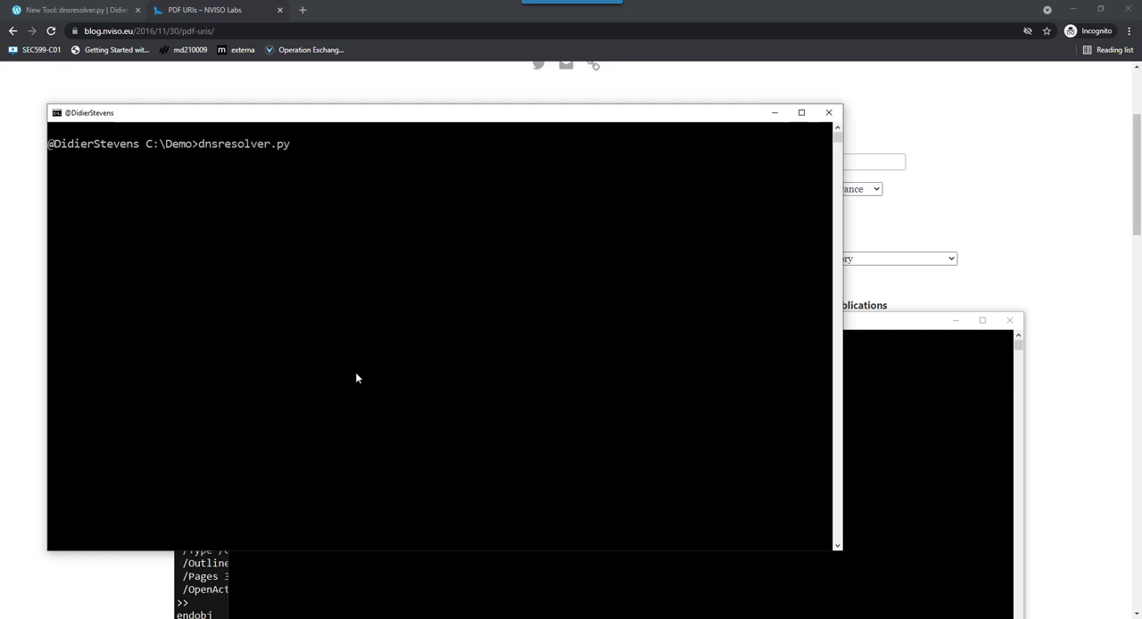
{"action": "type", "text": "-m | more"}
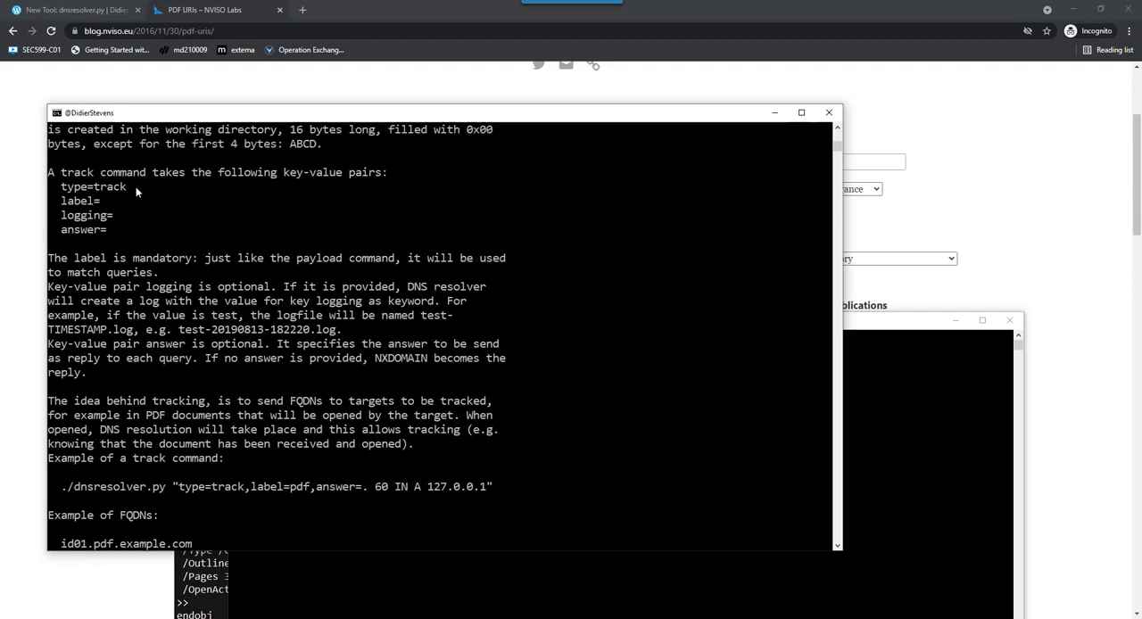
{"action": "mouse_move", "coordinate": [69, 212]}
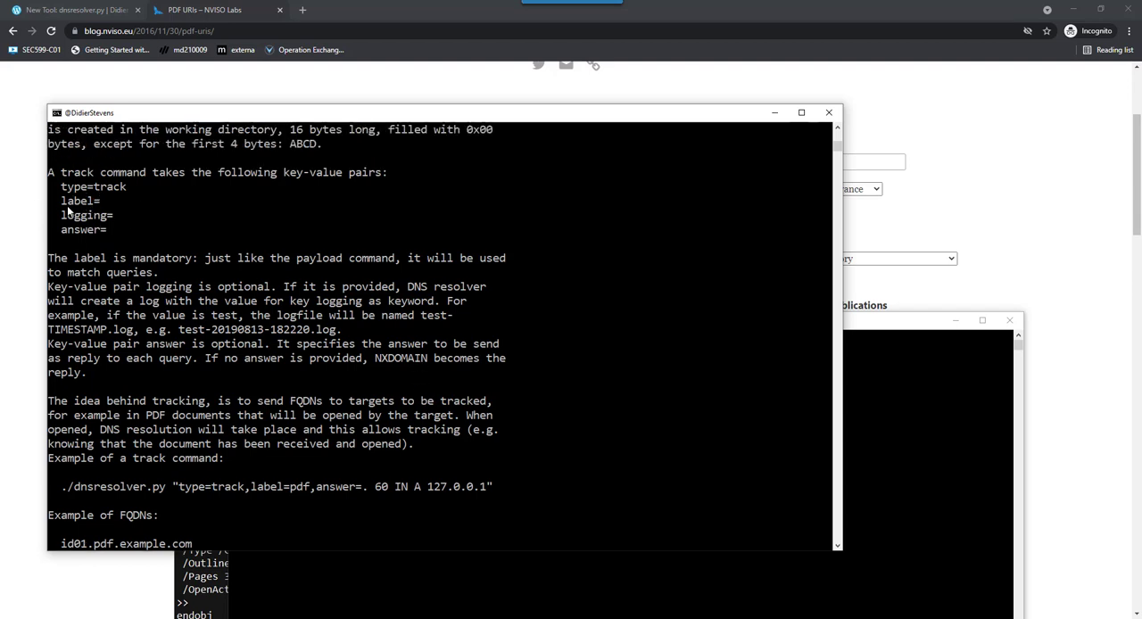
{"action": "mouse_move", "coordinate": [89, 201]}
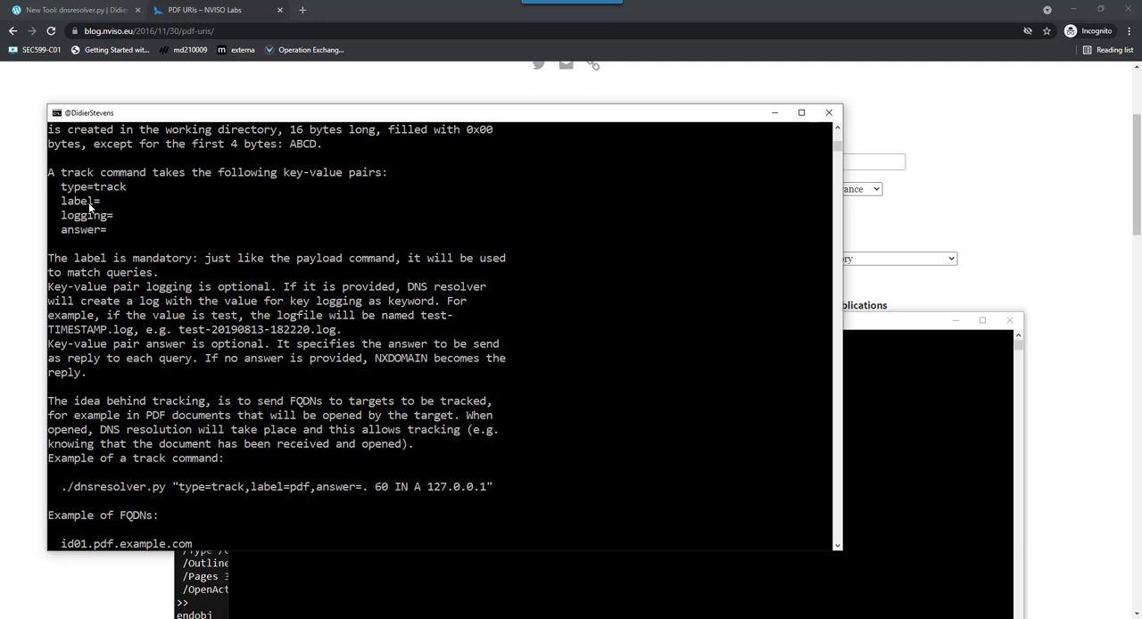
{"action": "mouse_move", "coordinate": [121, 225]}
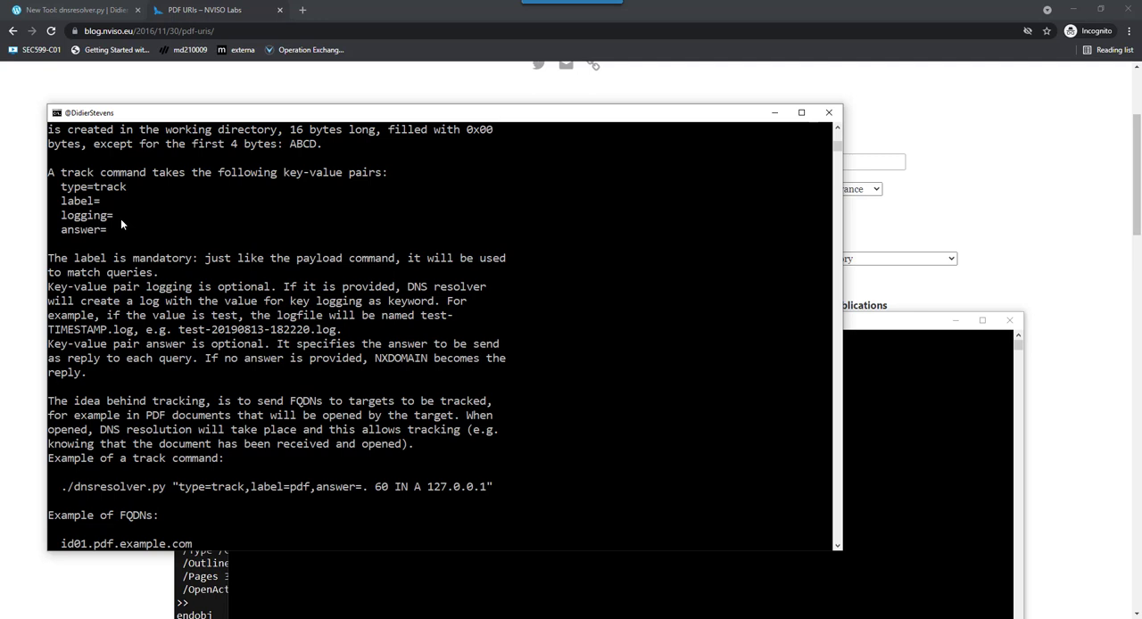
{"action": "mouse_move", "coordinate": [107, 236]}
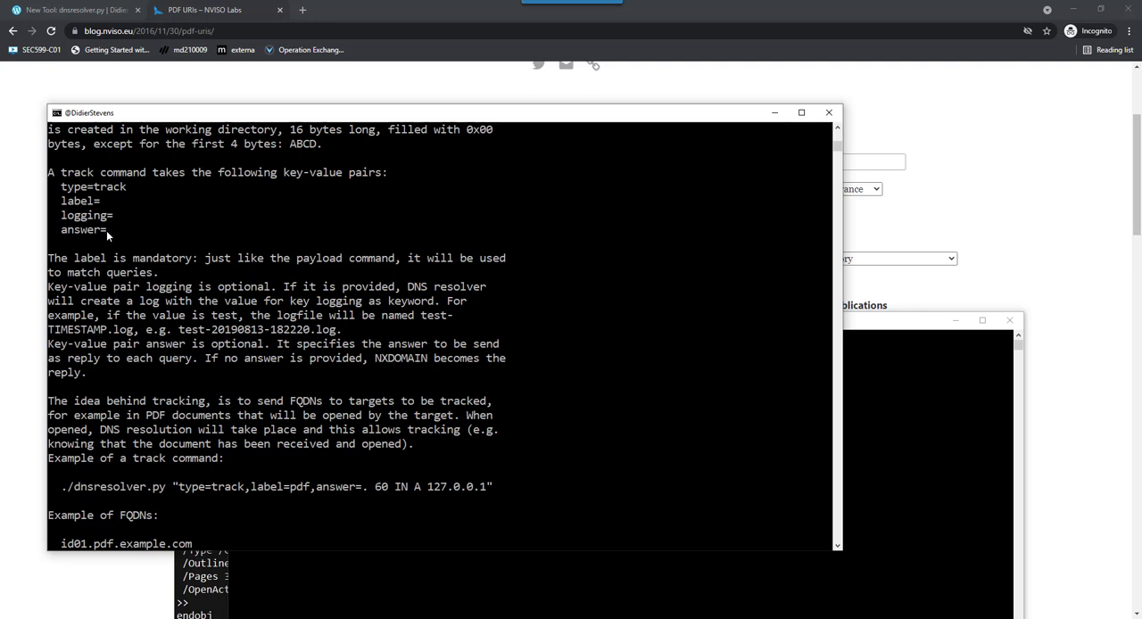
{"action": "mouse_move", "coordinate": [290, 375]}
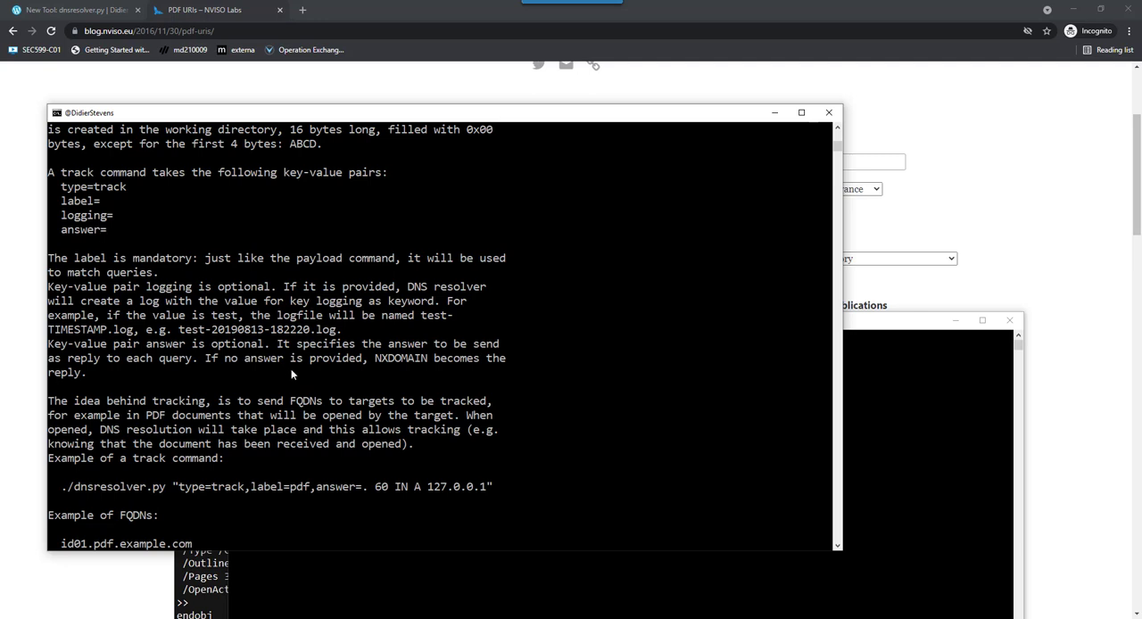
{"action": "scroll", "scroll_direction": "down", "scroll_amount": 3}
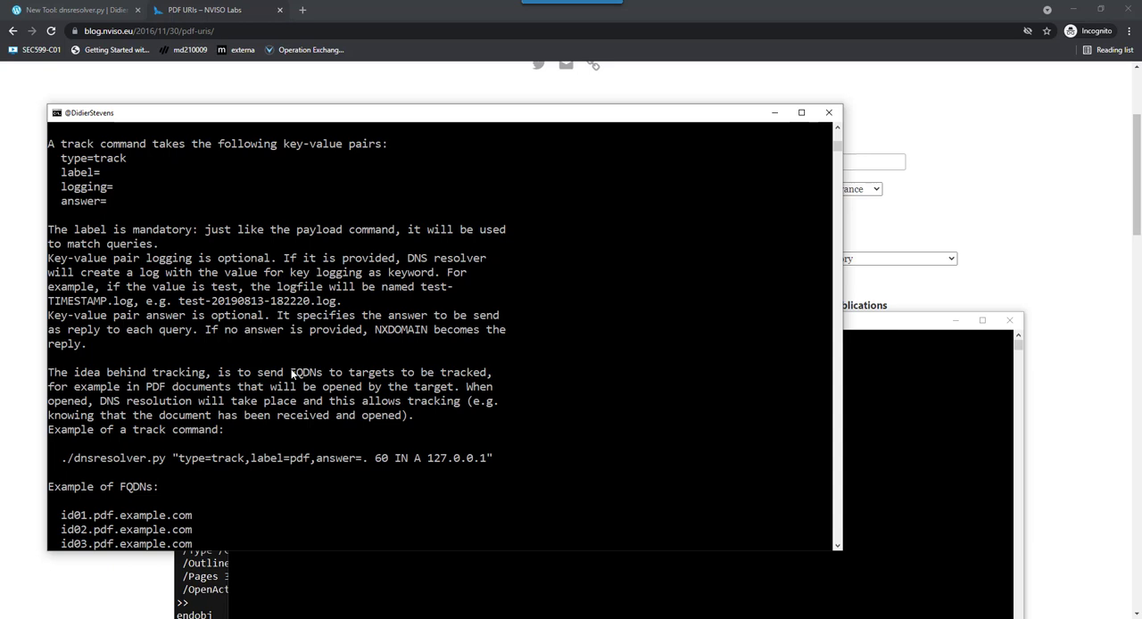
{"action": "scroll", "scroll_direction": "down", "scroll_amount": 3}
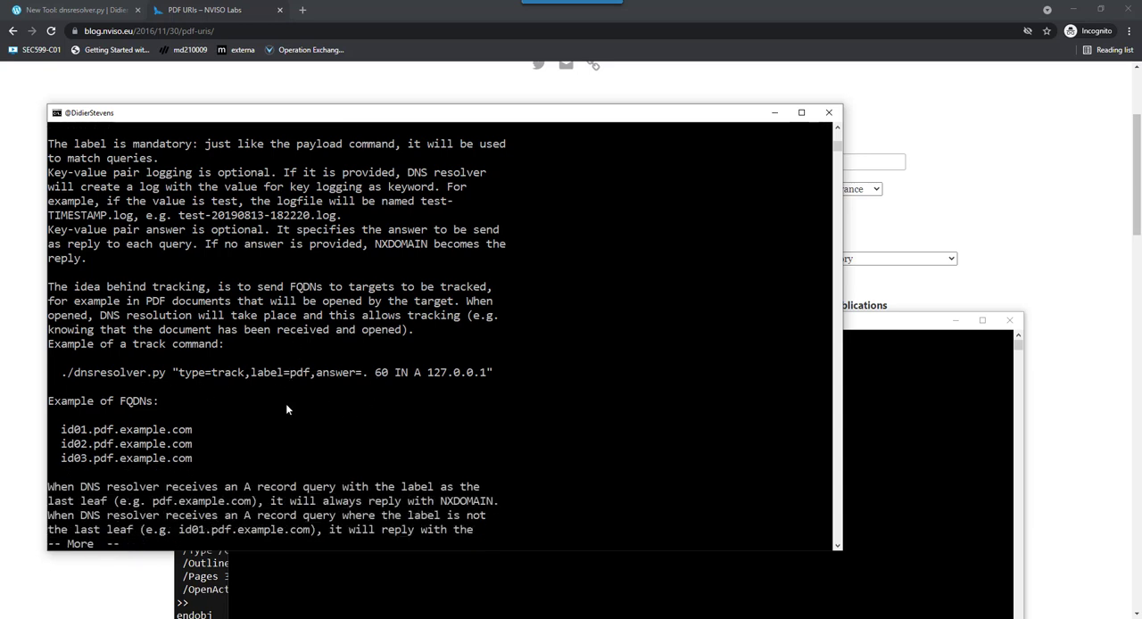
{"action": "mouse_move", "coordinate": [211, 437]}
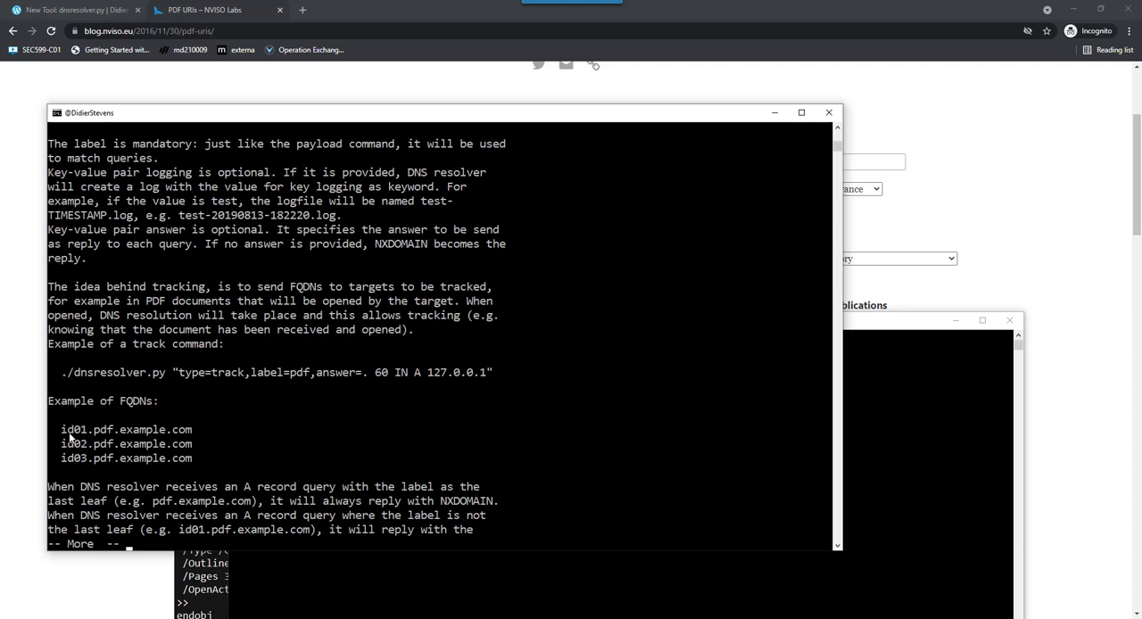
{"action": "mouse_move", "coordinate": [233, 462]}
{"action": "type", "text": "cls"}
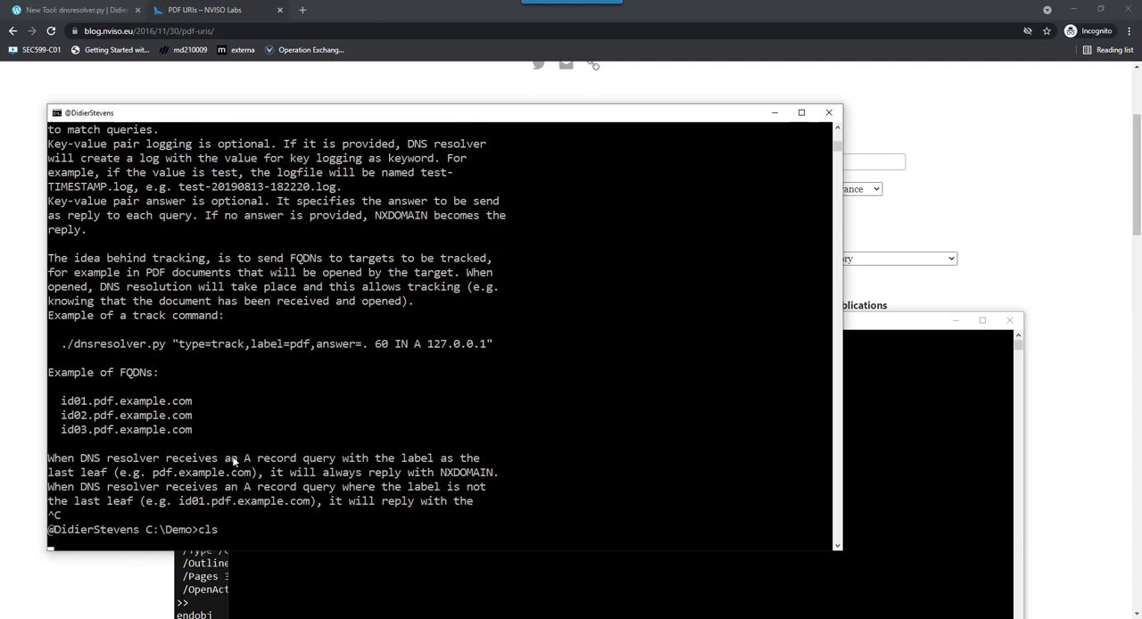
- Compose the dnsresolver.py command with type=track, label=canary and logging=logcanary
{"action": "type", "text": "dnsresolver.py -m | m"}
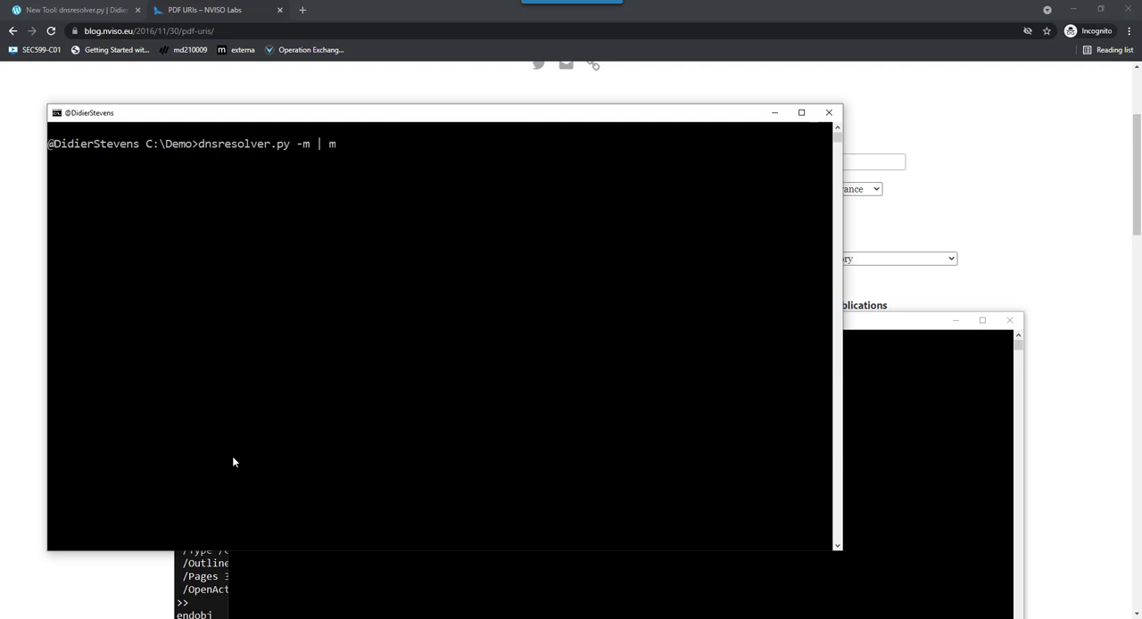
{"action": "type", "text": "type"}
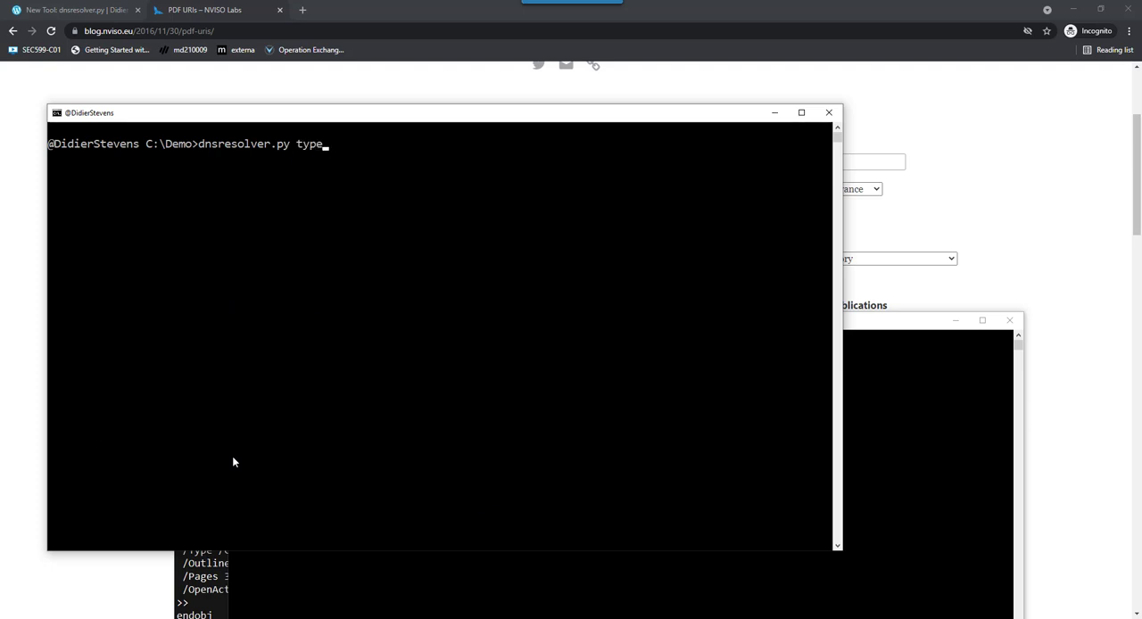
{"action": "type", "text": "=track"}
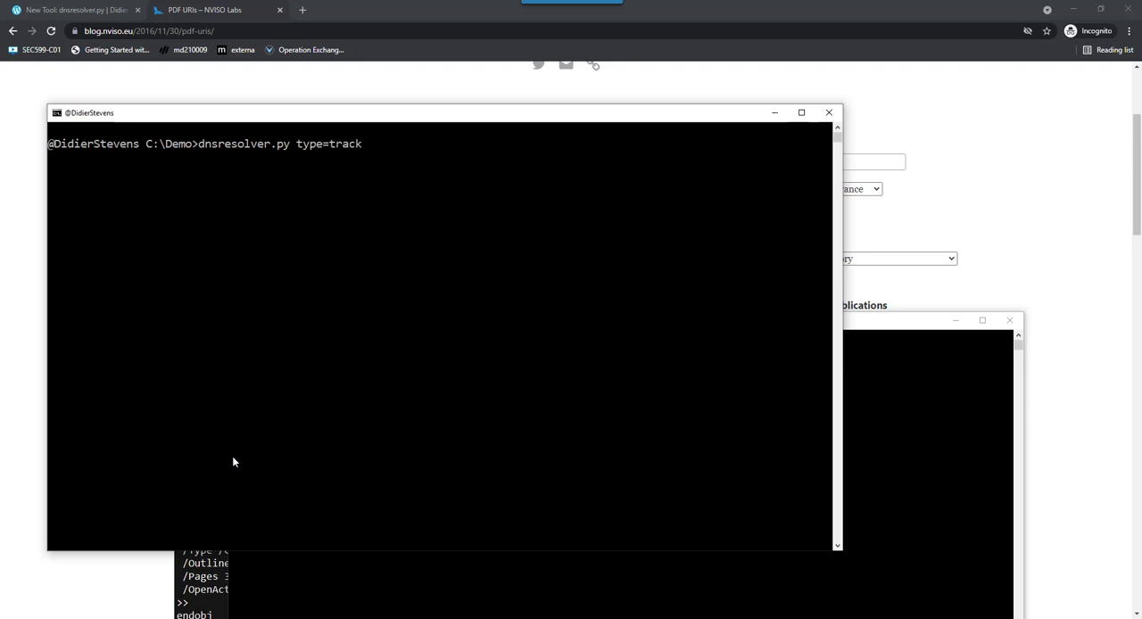
{"action": "type", "text": ",label"}
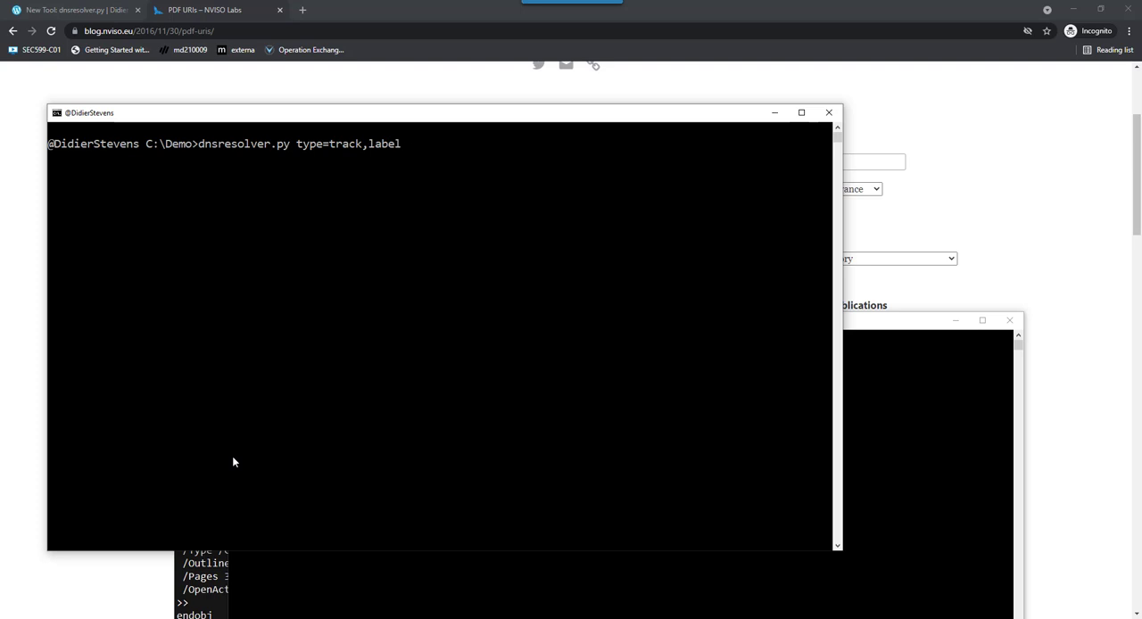
{"action": "type", "text": "=canary"}
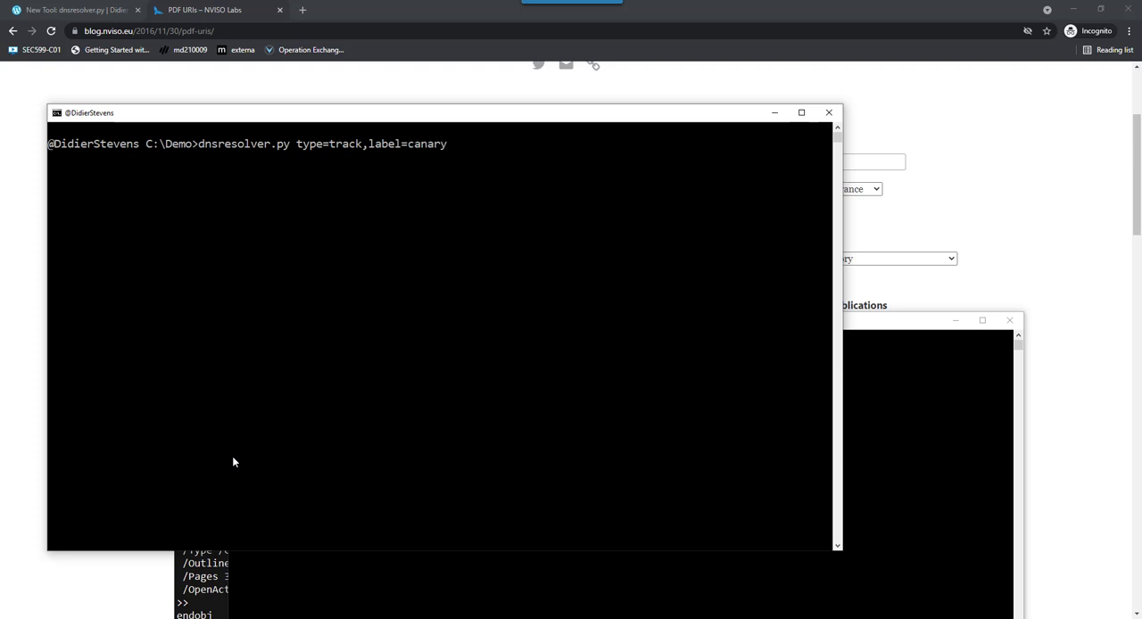
{"action": "type", "text": ","}
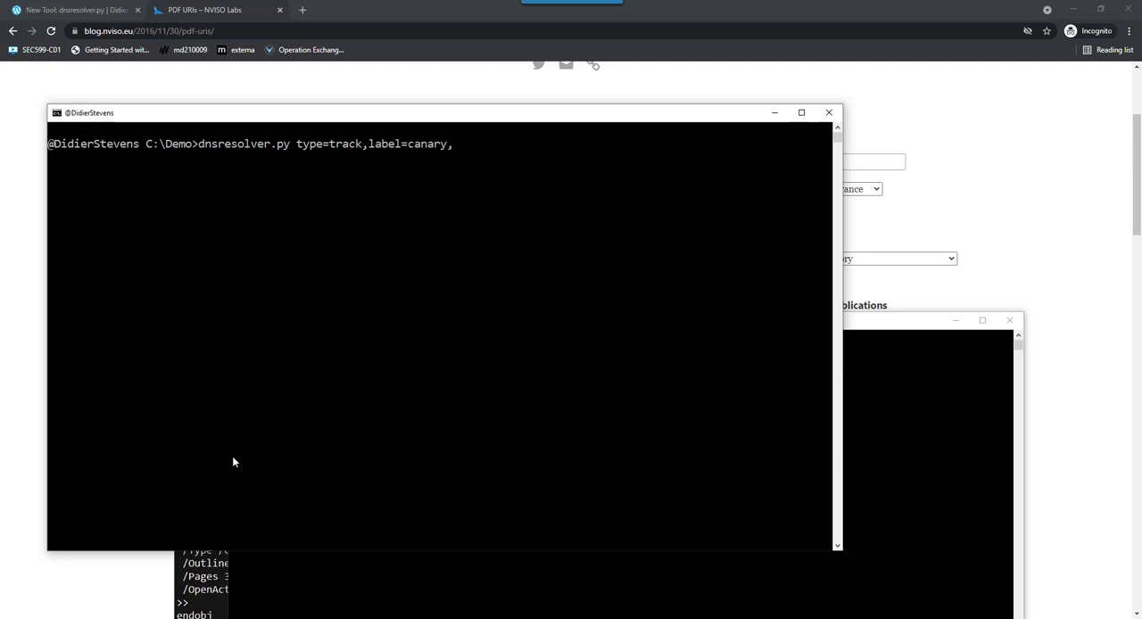
{"action": "type", "text": ",logging"}
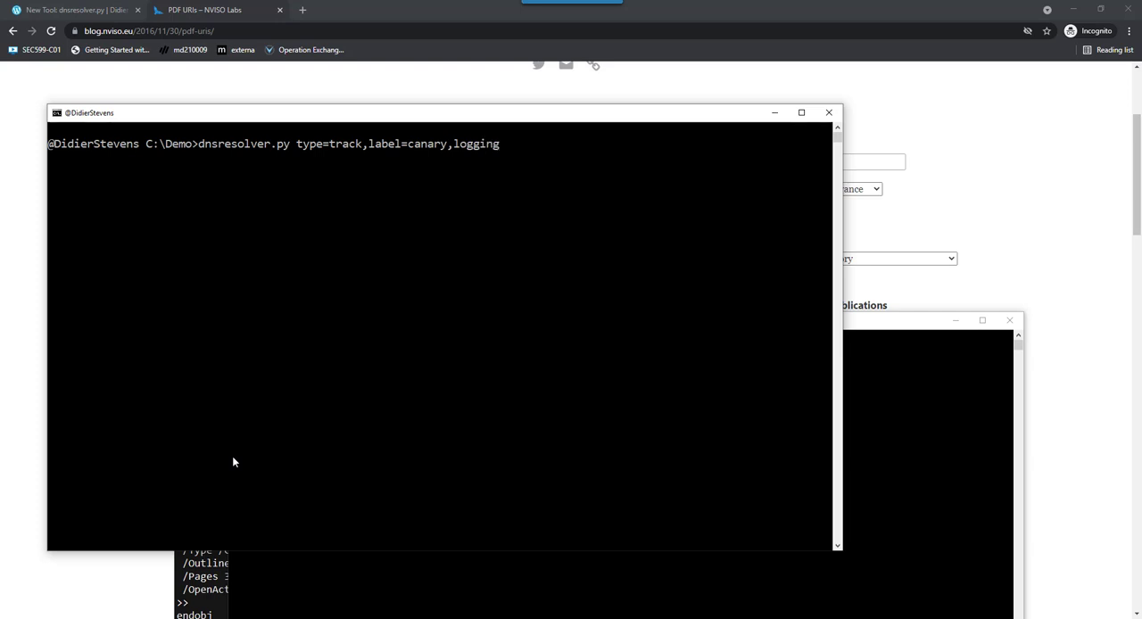
{"action": "type", "text": "=logc"}
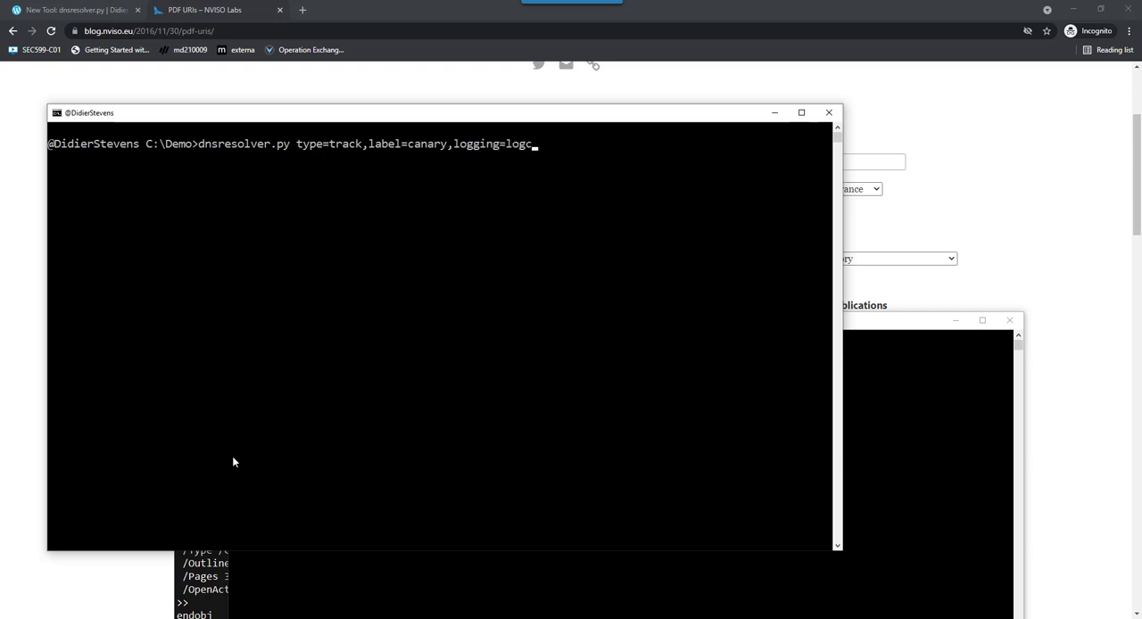
{"action": "type", "text": "anary"}
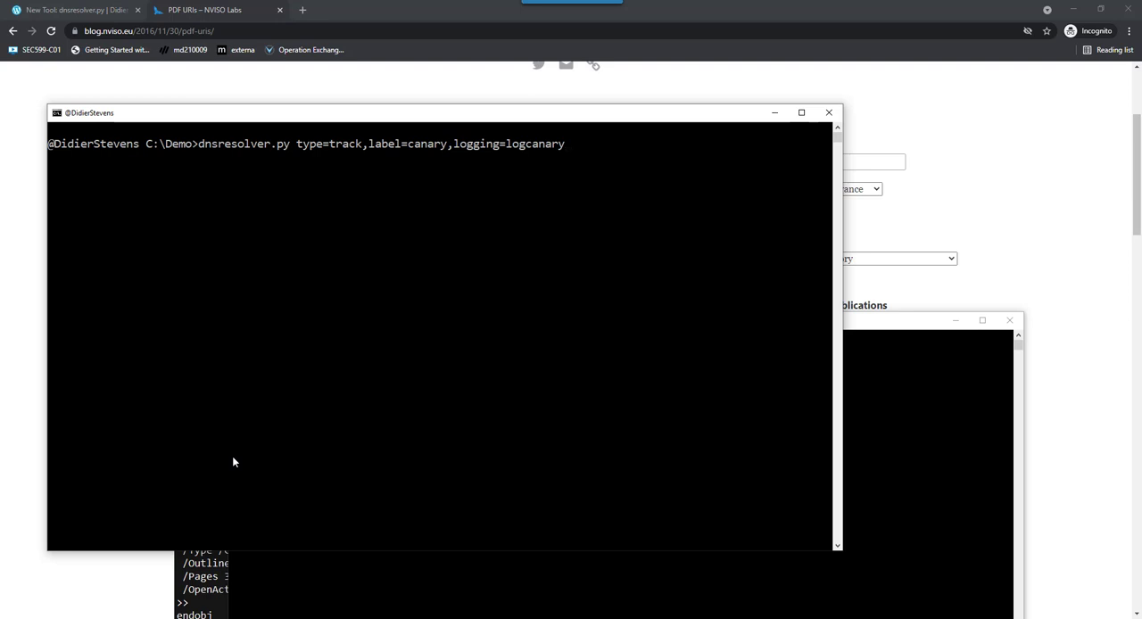
- Add answer=. IN A 8.8.8.8 and launch the tracking resolver on UDP port 53
{"action": "type", "text": ",answ"}
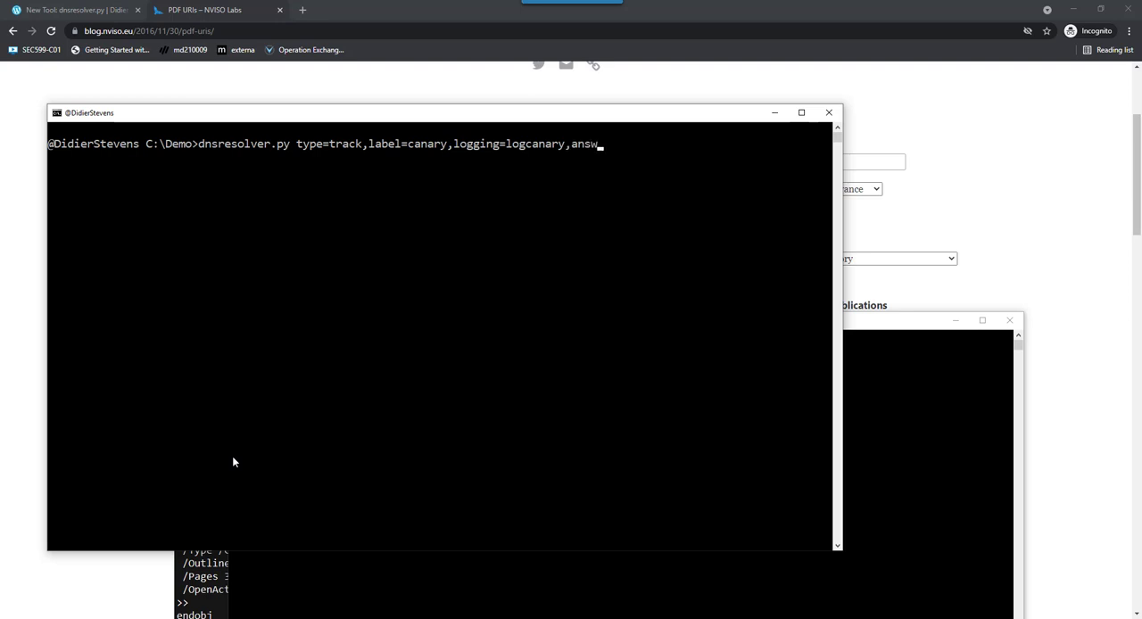
{"action": "type", "text": "er="}
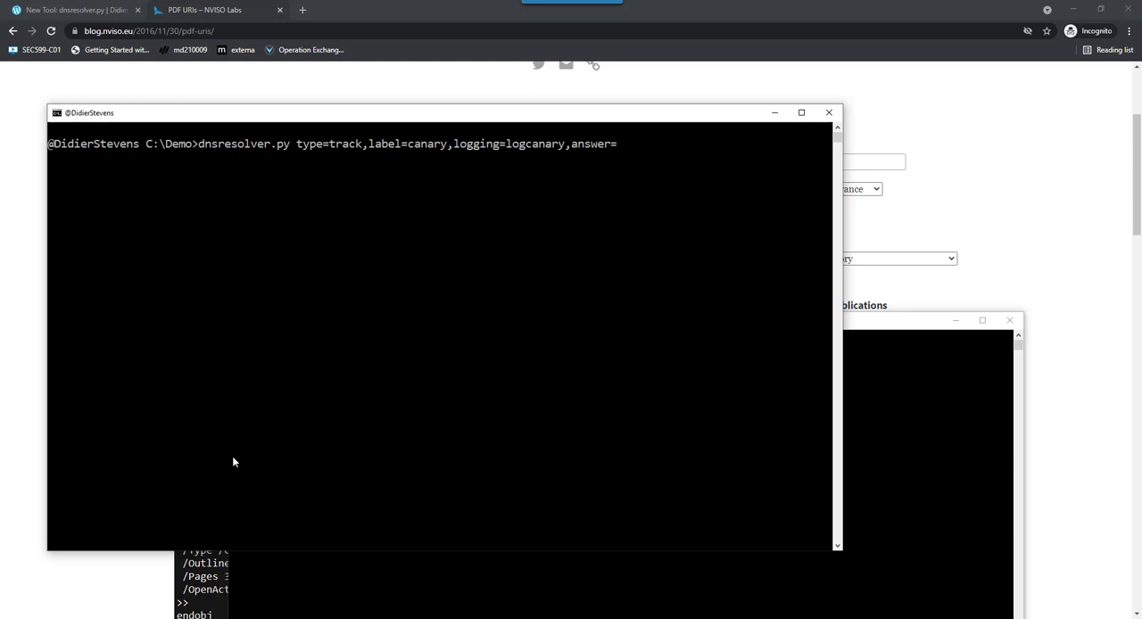
{"action": "type", "text": "."}
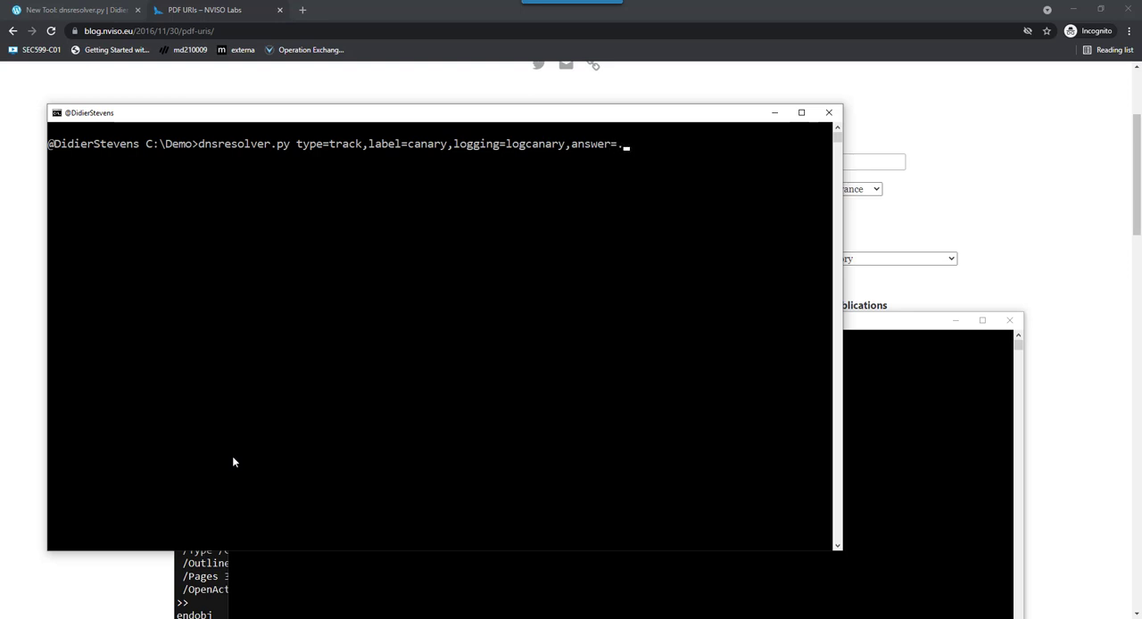
{"action": "type", "text": "IN"}
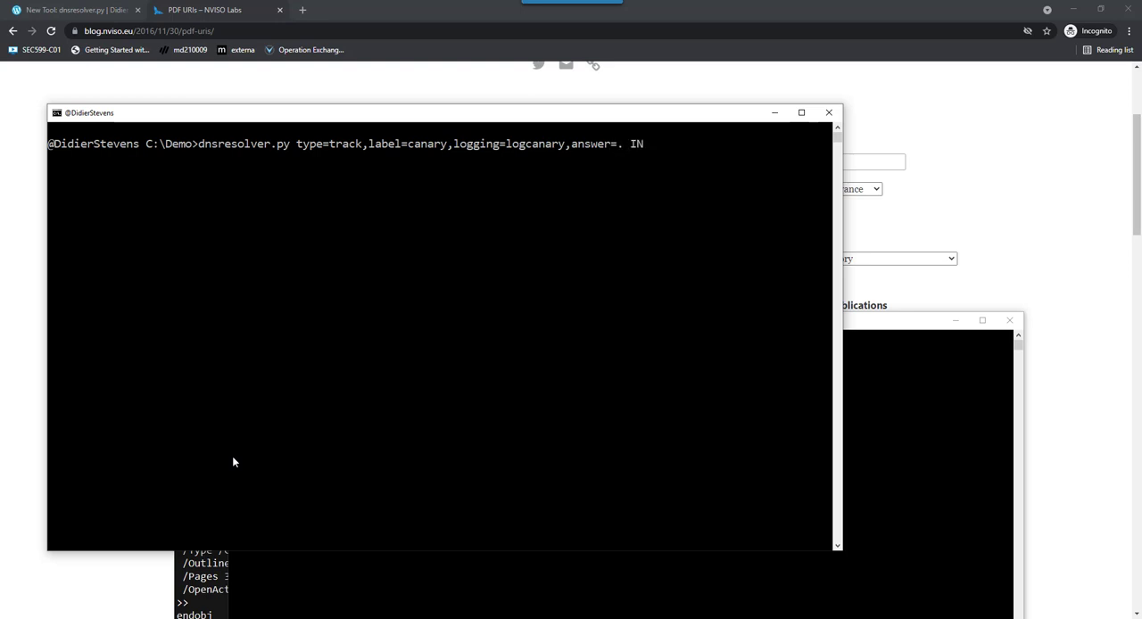
{"action": "type", "text": "A"}
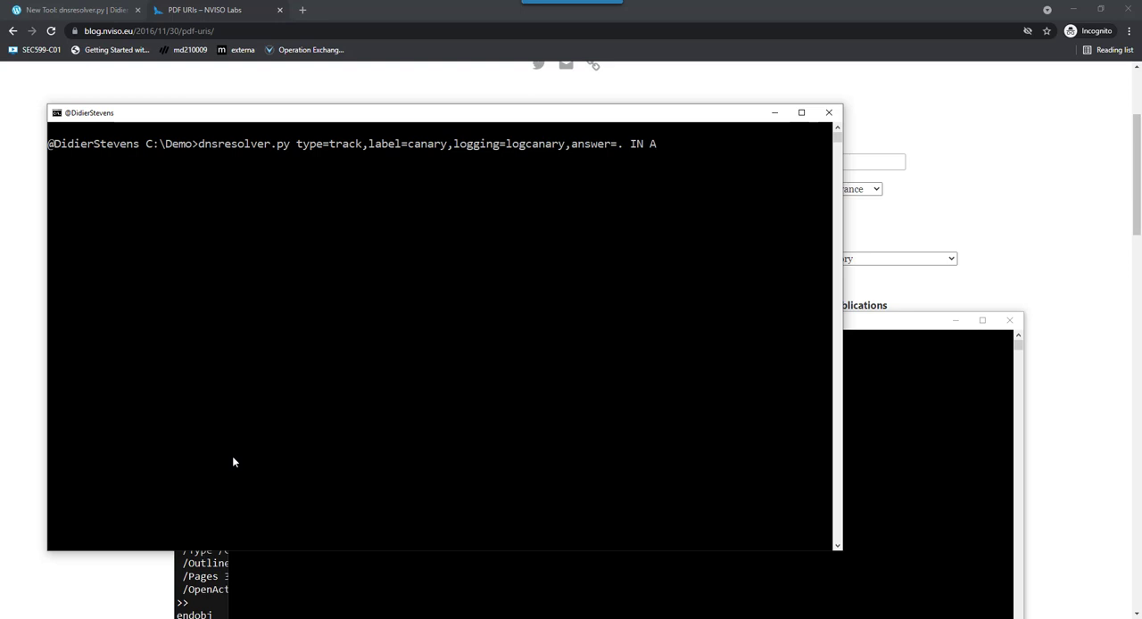
{"action": "type", "text": "8.8.8.8"}
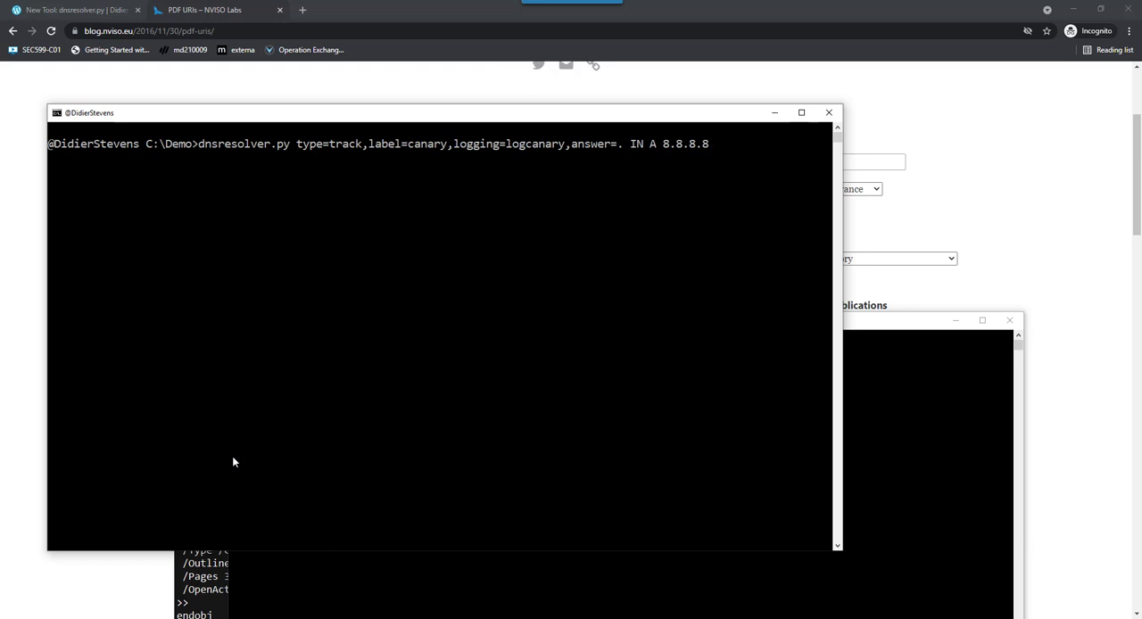
{"action": "type", "text": "\""}
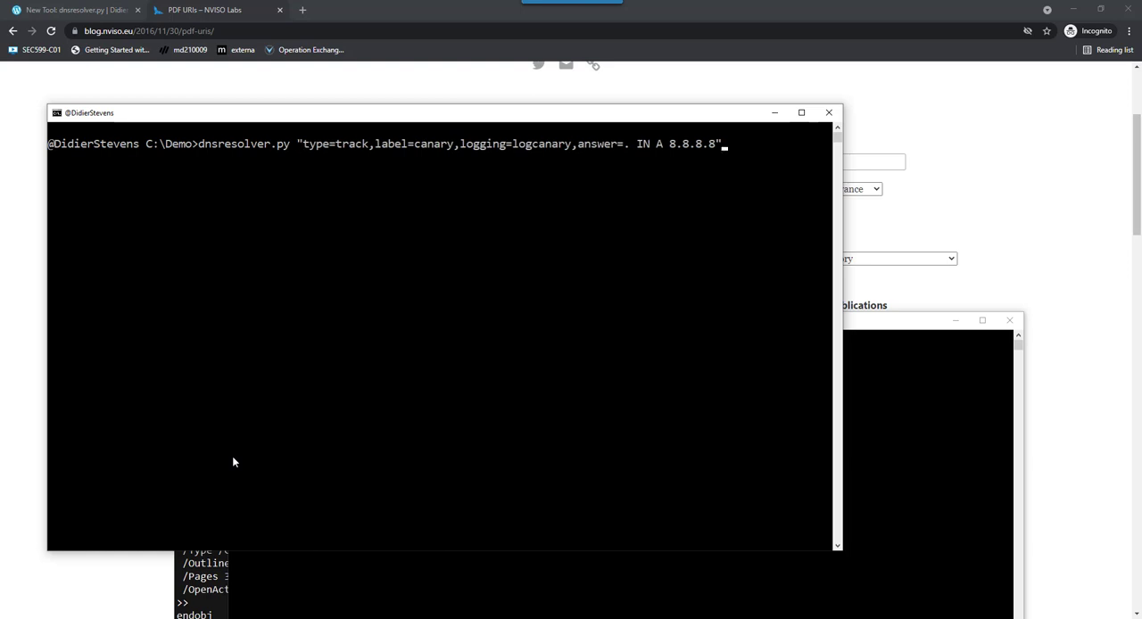
{"action": "key", "text": "enter"}
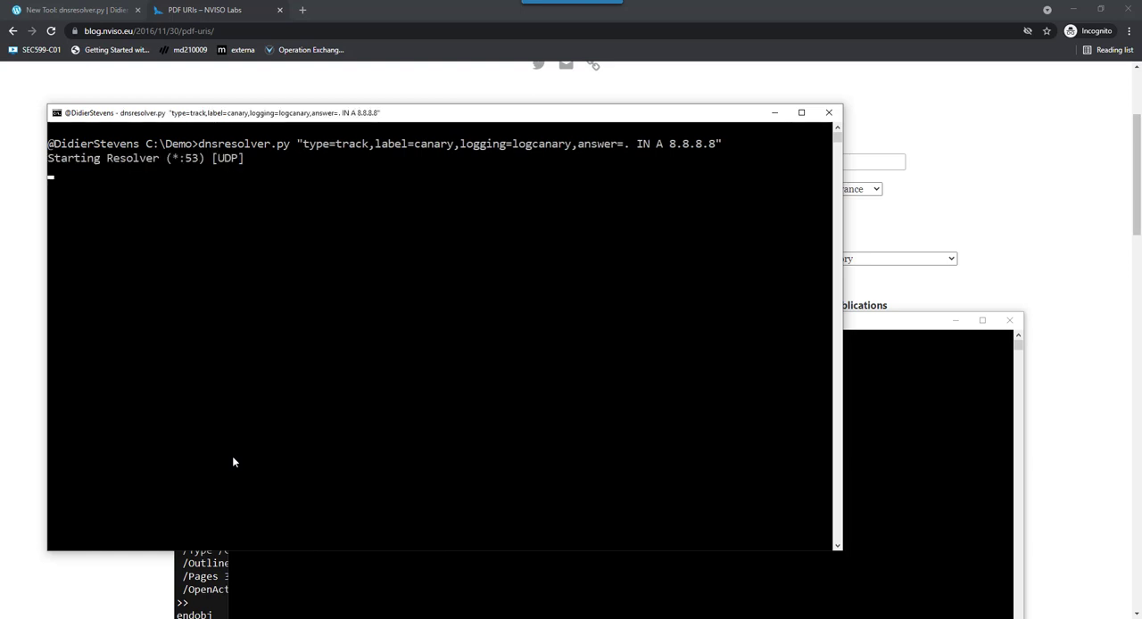
{"action": "mouse_move", "coordinate": [599, 383]}
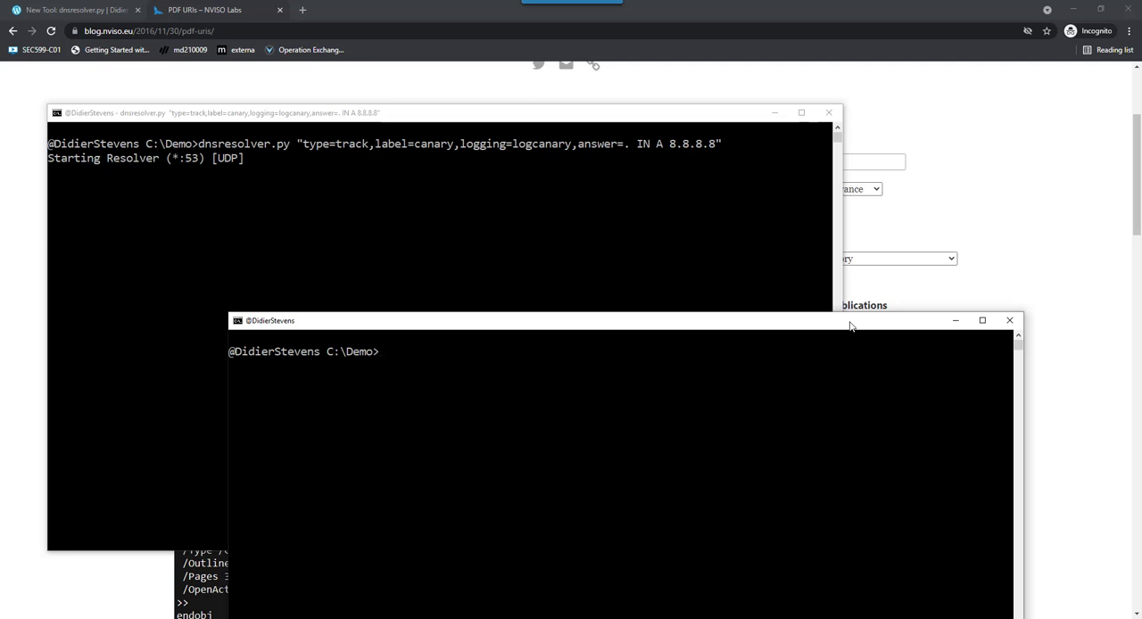
- Run nslookup -type=a canary.example.com. against 127.0.0.1, getting NXDOMAIN while the resolver logs it
{"action": "type", "text": "di"}
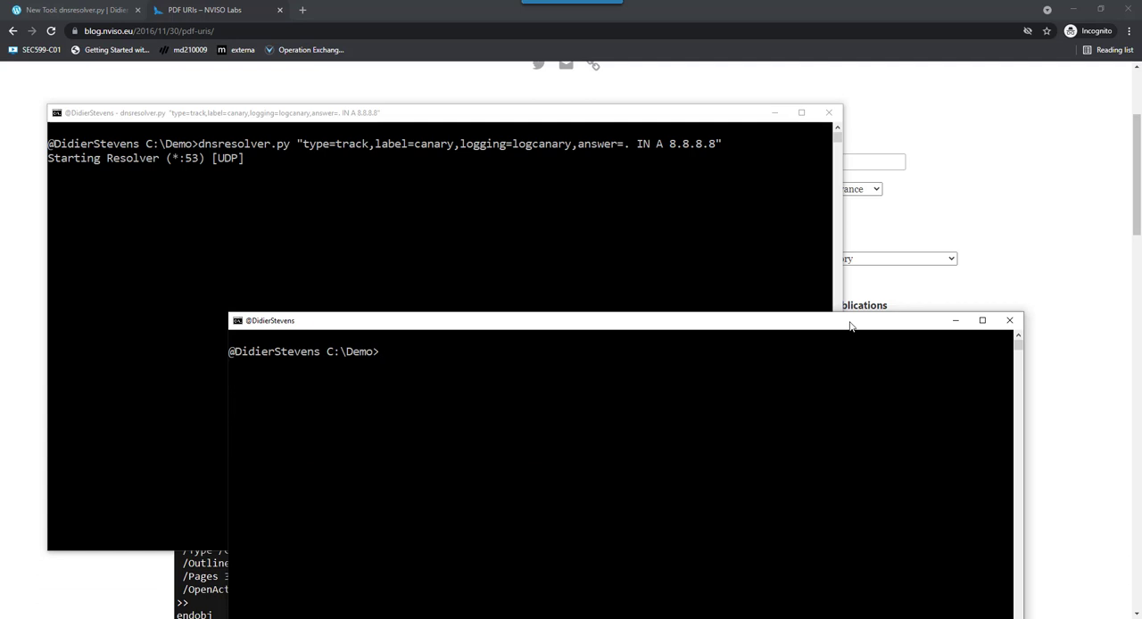
{"action": "type", "text": "nslookup"}
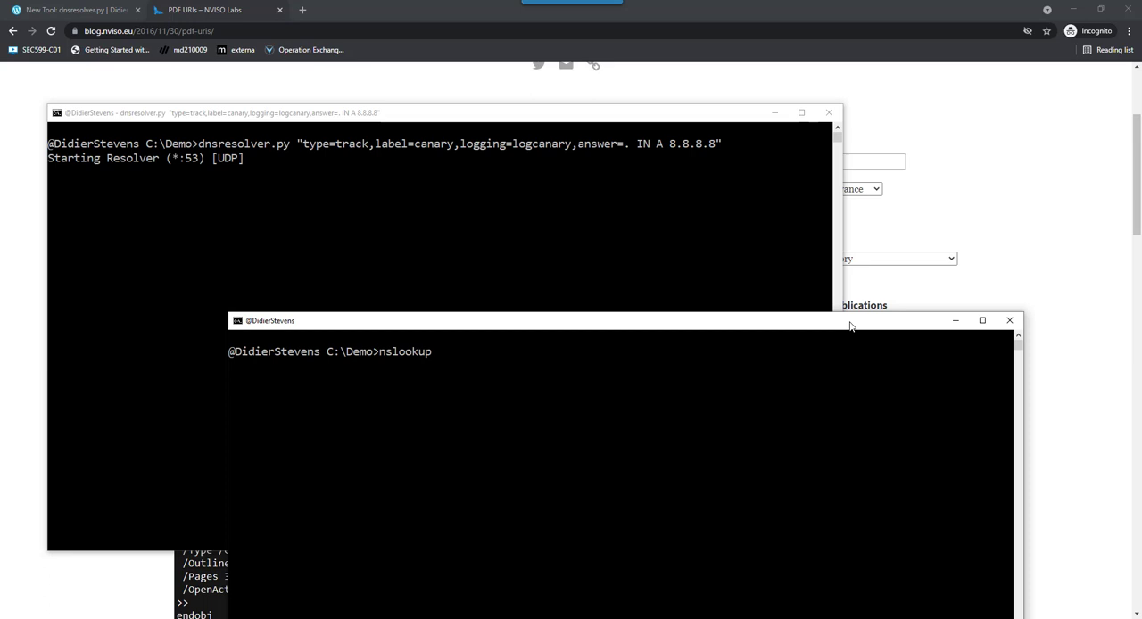
{"action": "type", "text": "-type"}
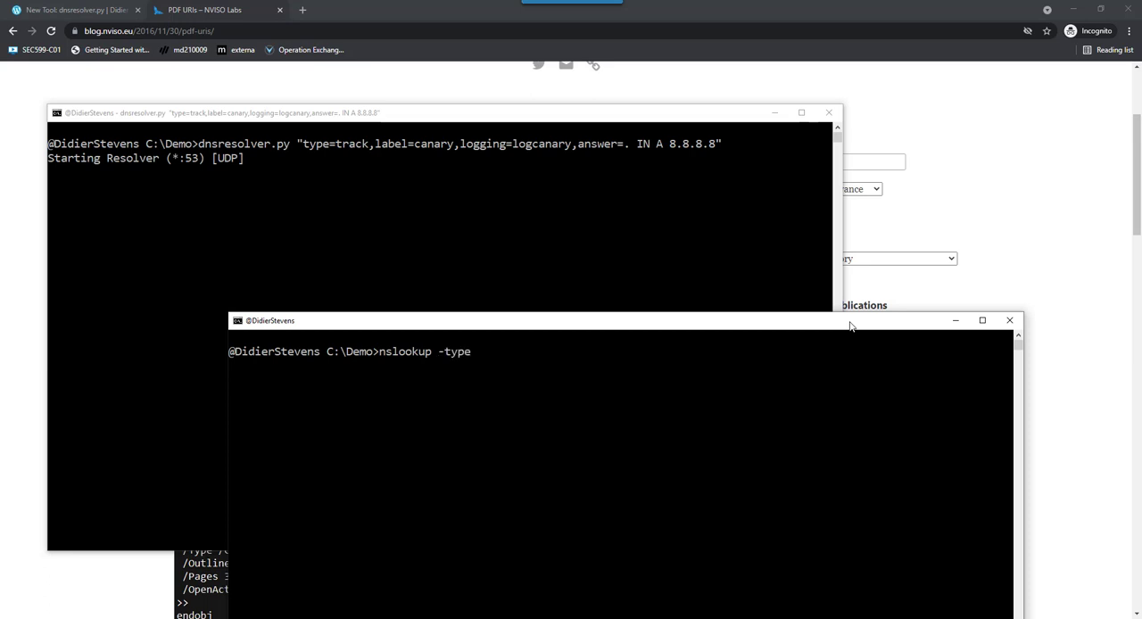
{"action": "type", "text": "=a"}
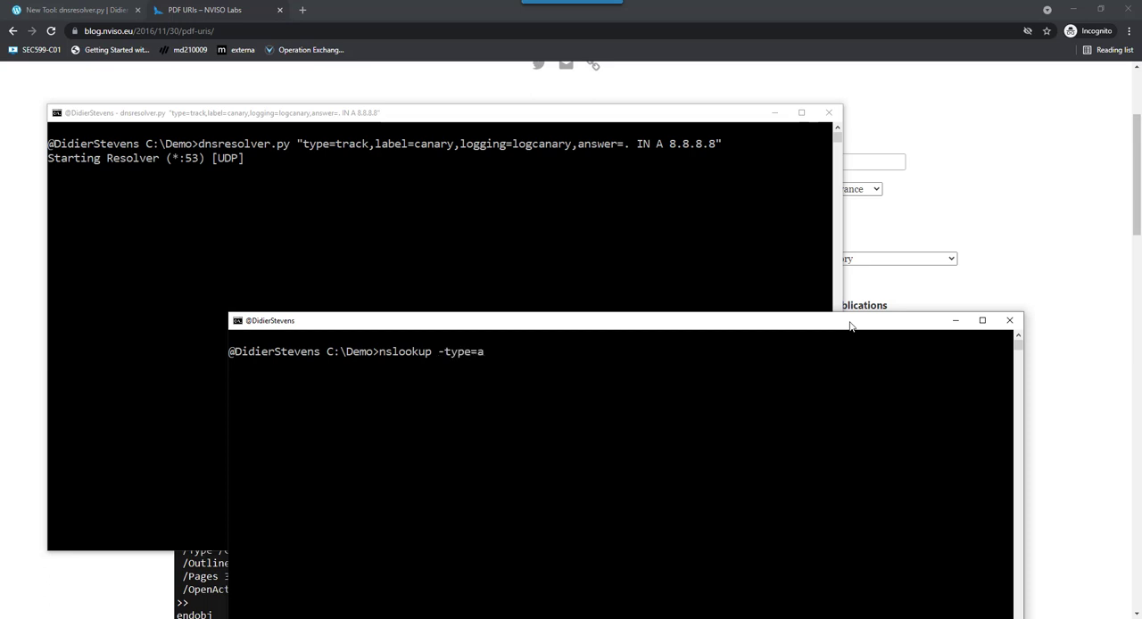
{"action": "type", "text": "canary."}
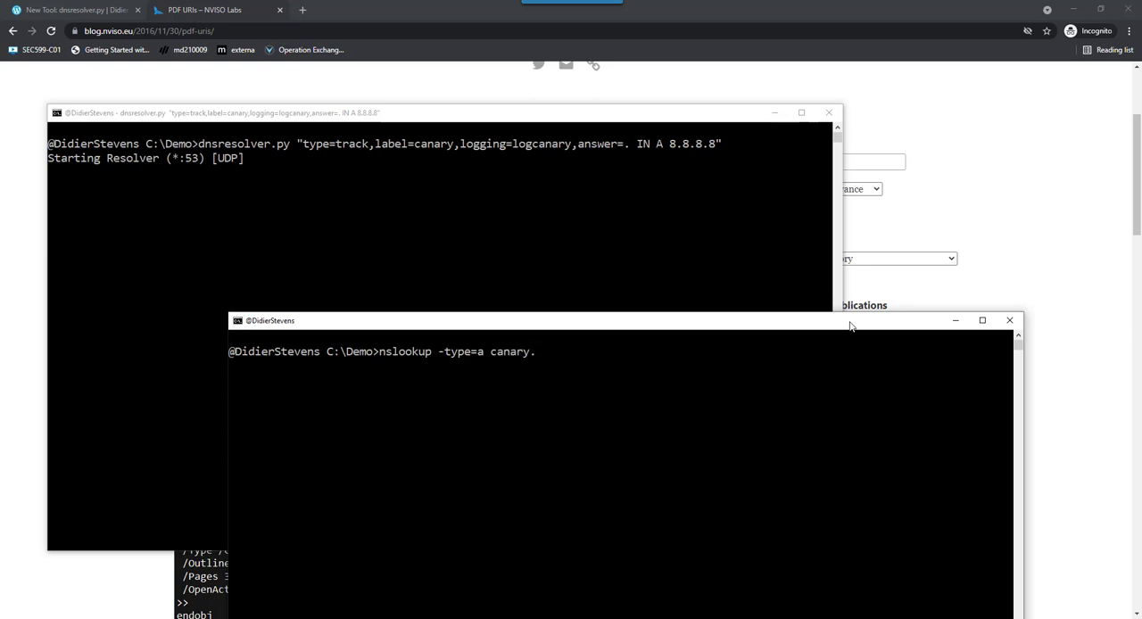
{"action": "type", "text": "example.com"}
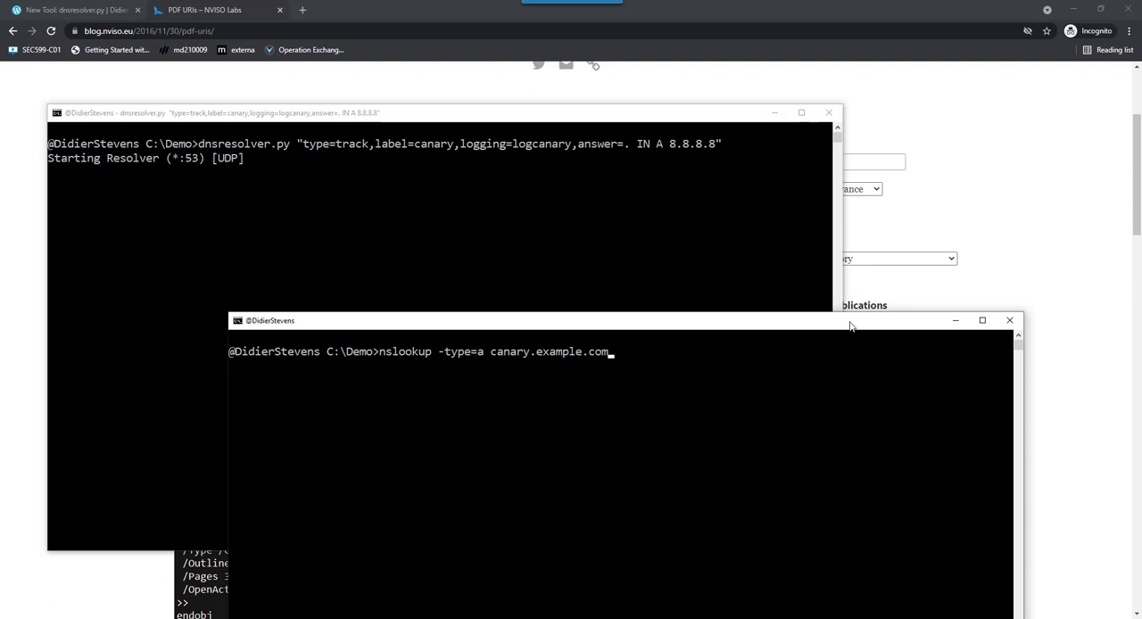
{"action": "type", "text": ". 127."}
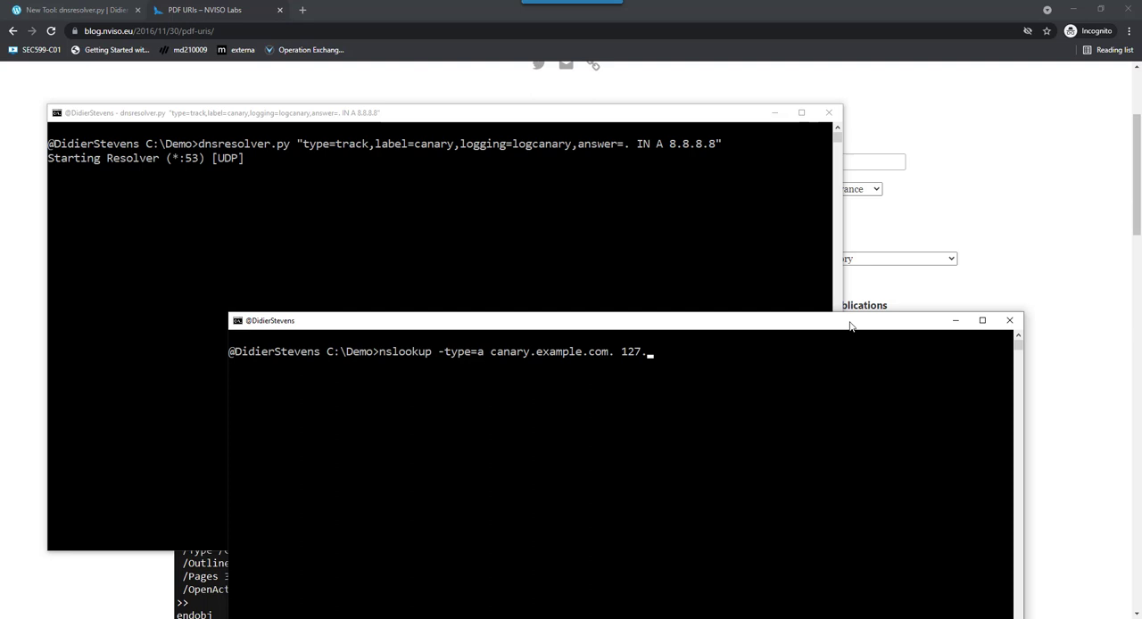
{"action": "type", "text": "0.0.1"}
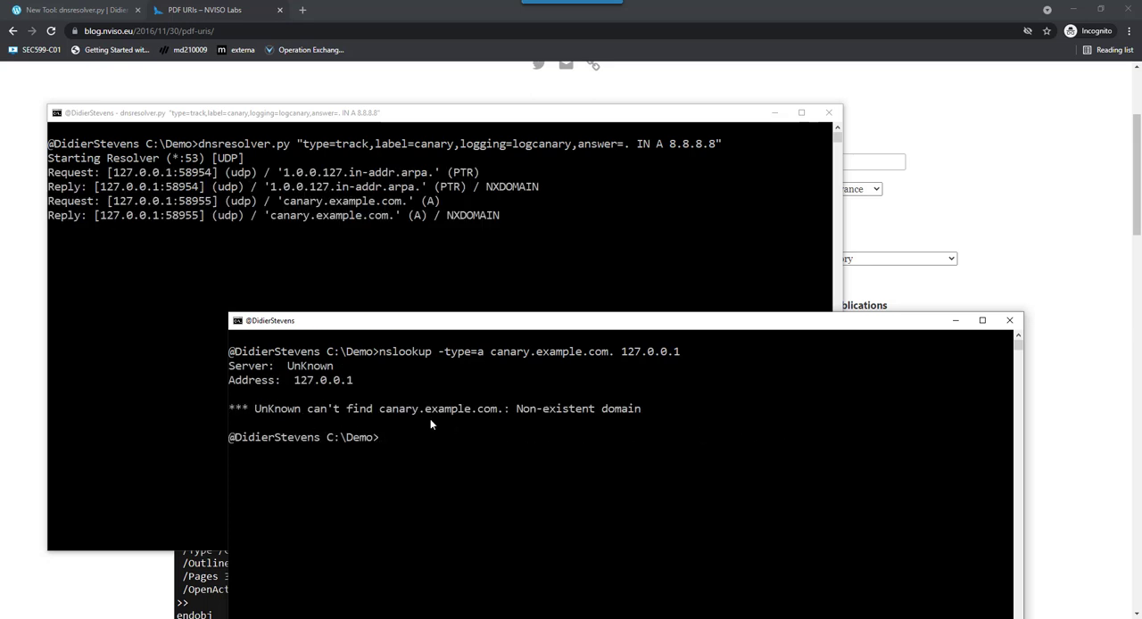
{"action": "mouse_move", "coordinate": [528, 371]}
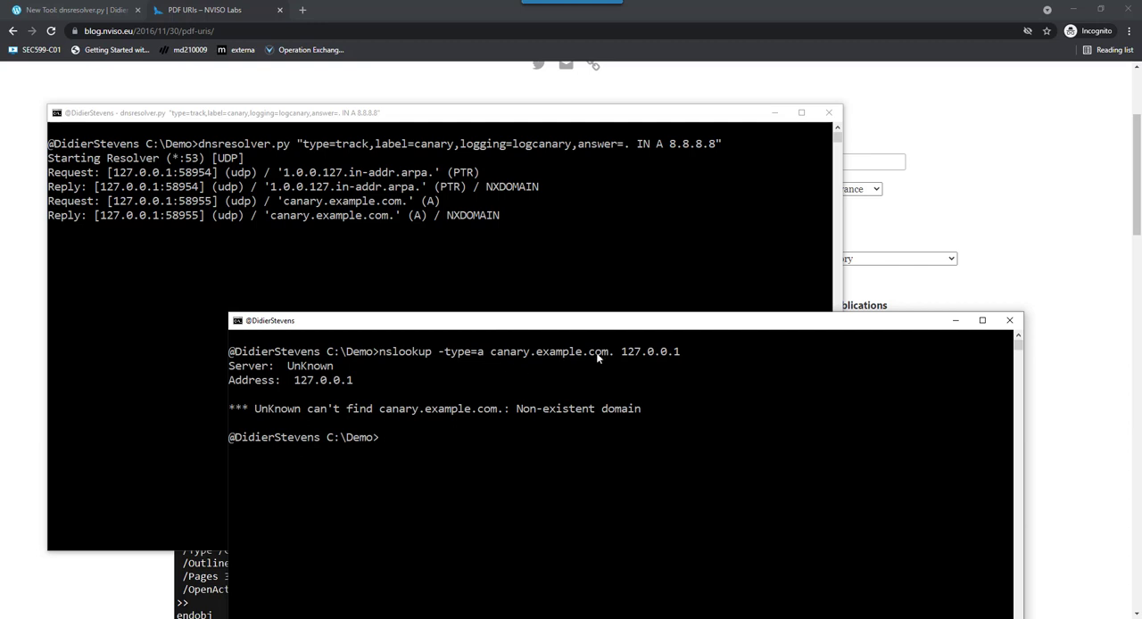
{"action": "mouse_move", "coordinate": [611, 366]}
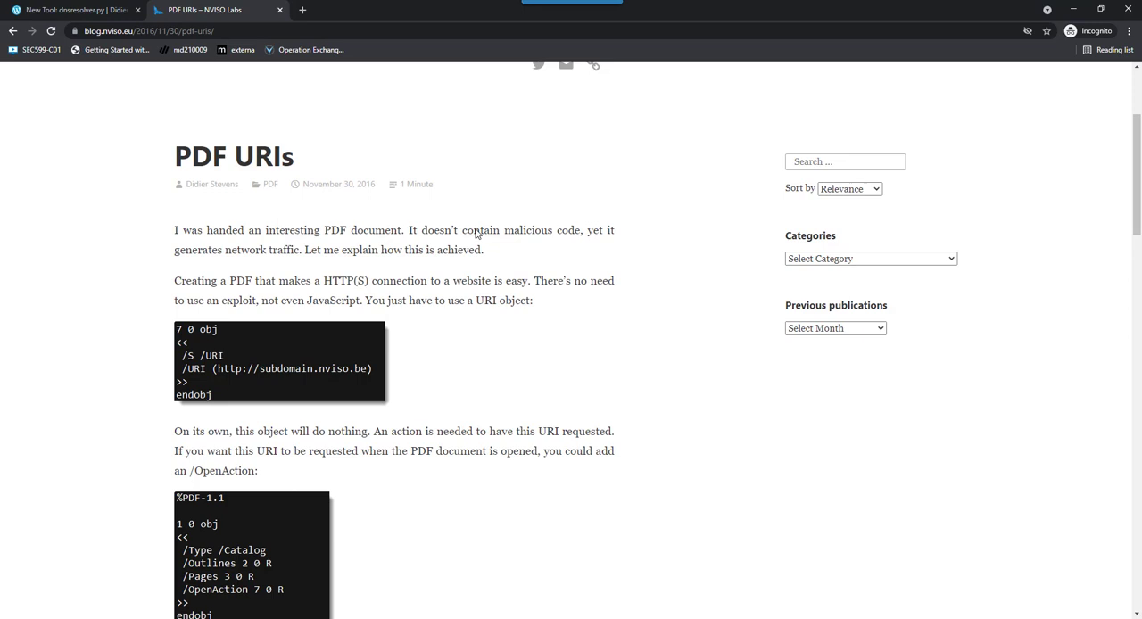
{"action": "mouse_move", "coordinate": [525, 332]}
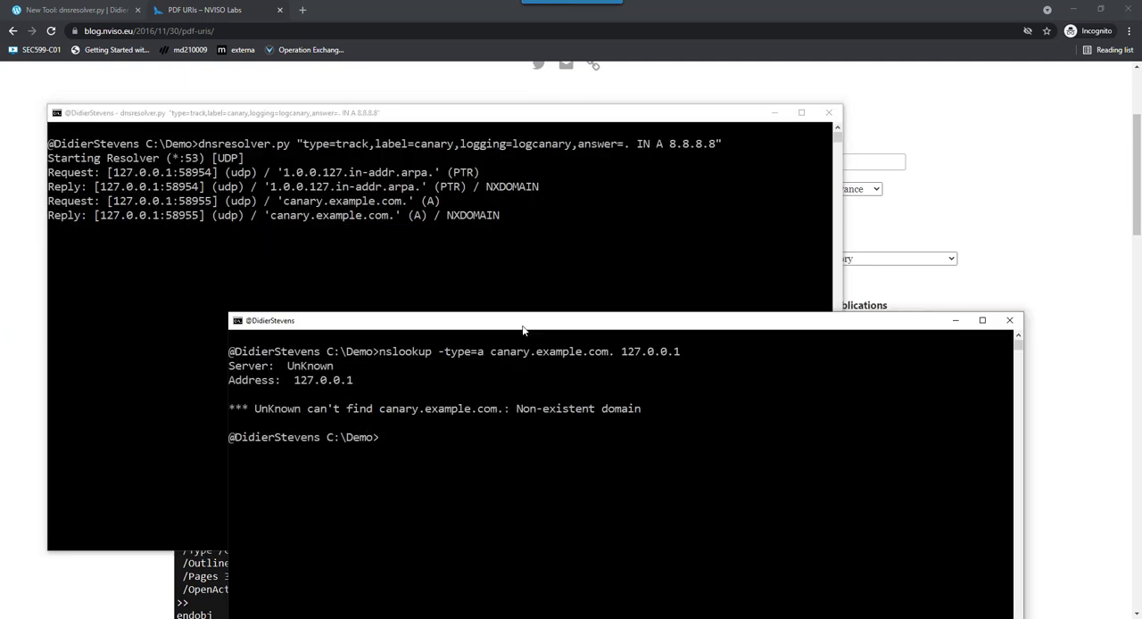
- List the directory and display logcanary-20210810-200819.log showing the canary.example.com entry
{"action": "type", "text": "c"}
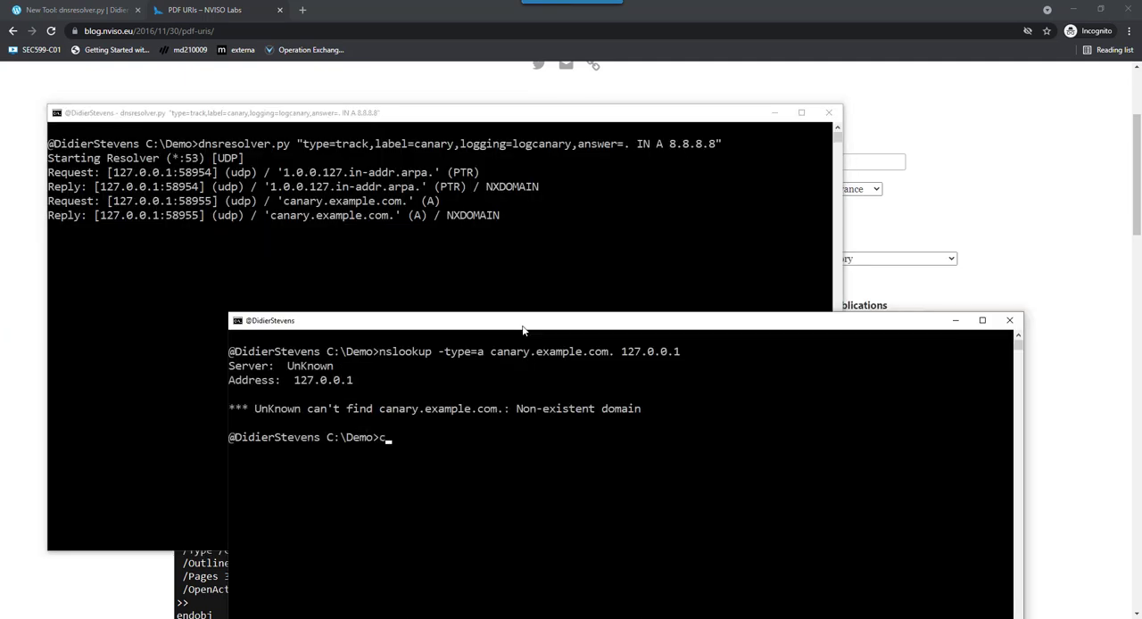
{"action": "type", "text": "dir"}
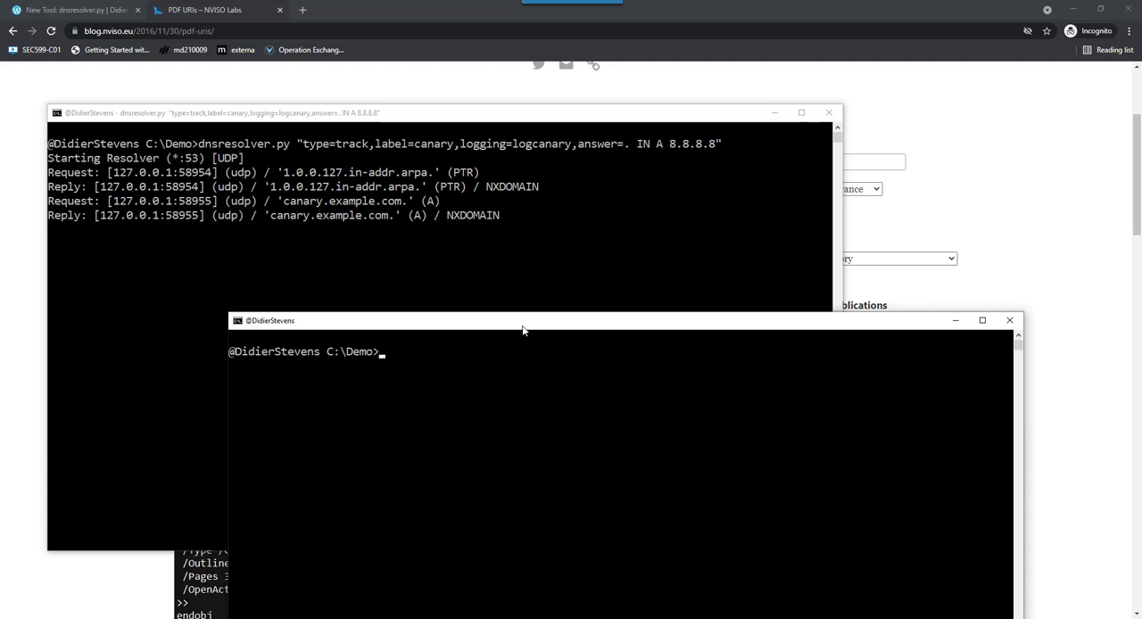
{"action": "type", "text": "type logcanary-20210810-200819.log"}
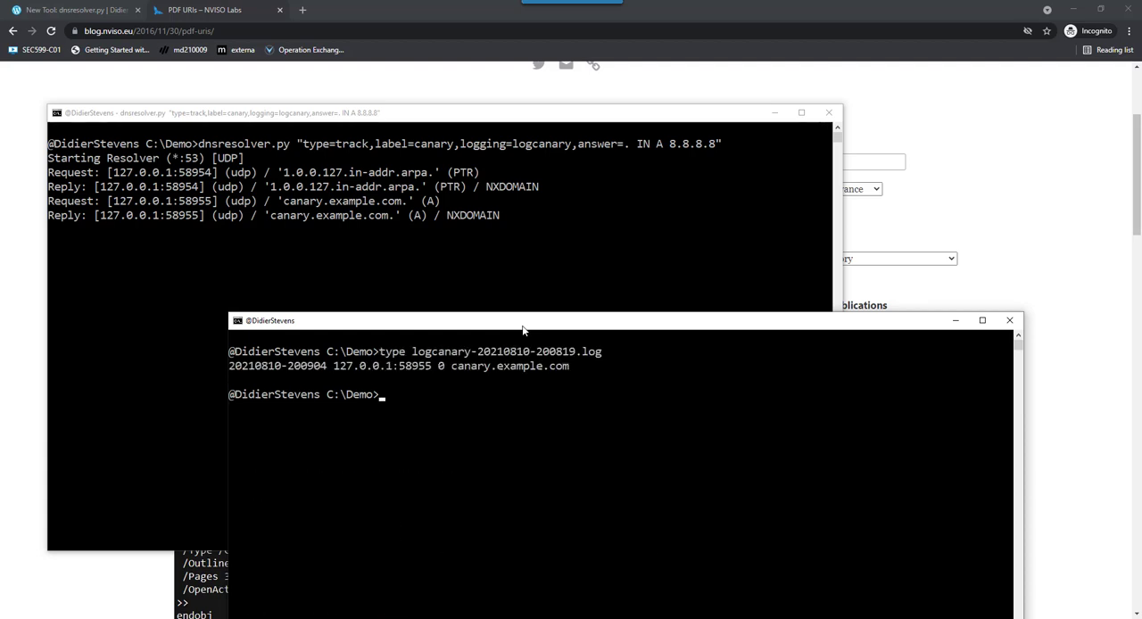
{"action": "mouse_move", "coordinate": [549, 378]}
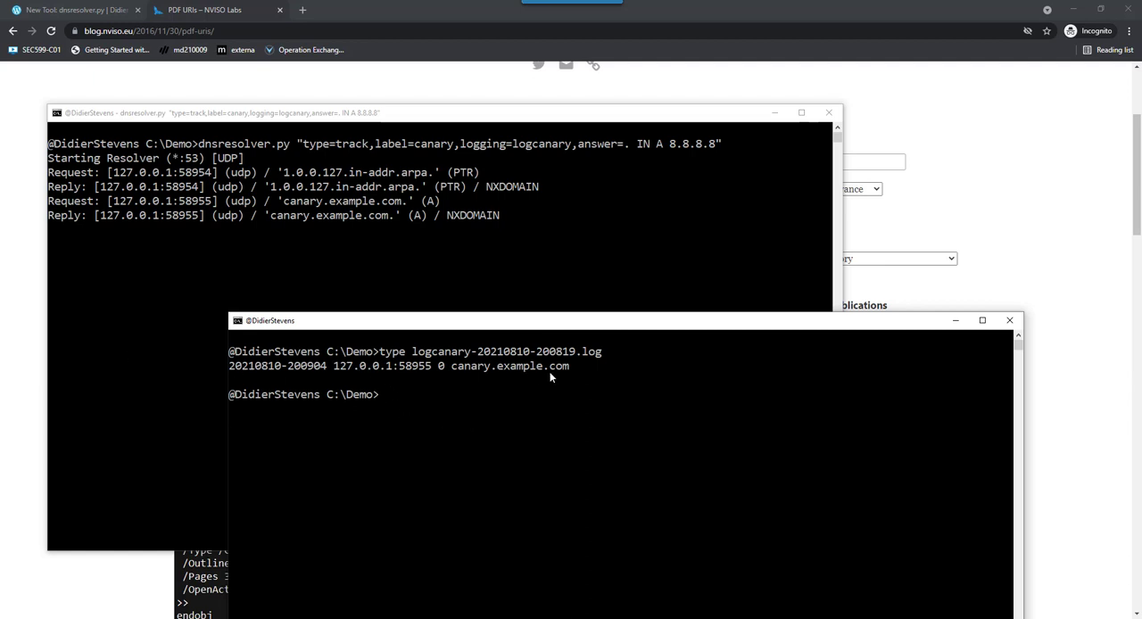
{"action": "type", "text": "canary-20210810-200819.log"}
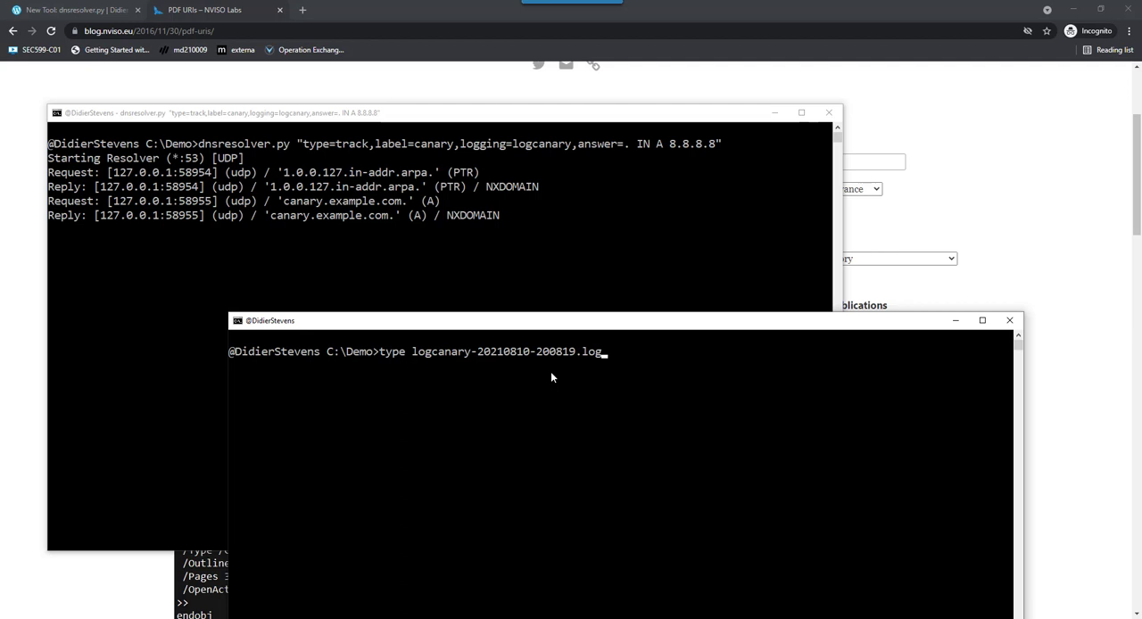
- Run nslookup -type=a doc1.canary.example.com. against 127.0.0.1, which answers 8.8.8.8
{"action": "type", "text": "nslookup -type=a canary.example.com. 127.0.0.1"}
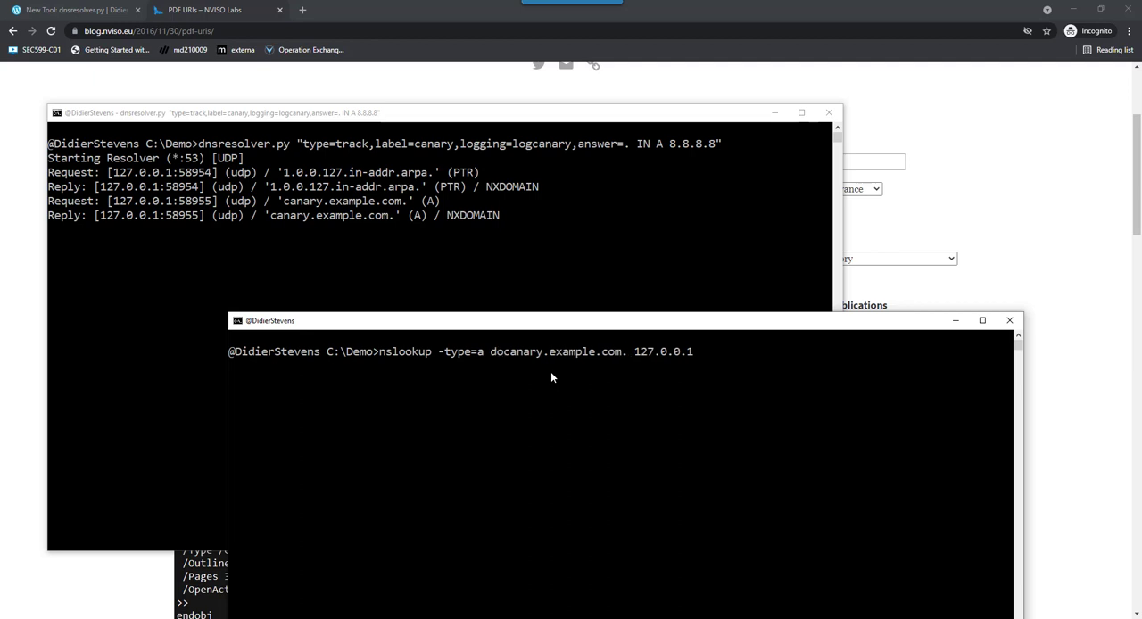
{"action": "type", "text": "1.c"}
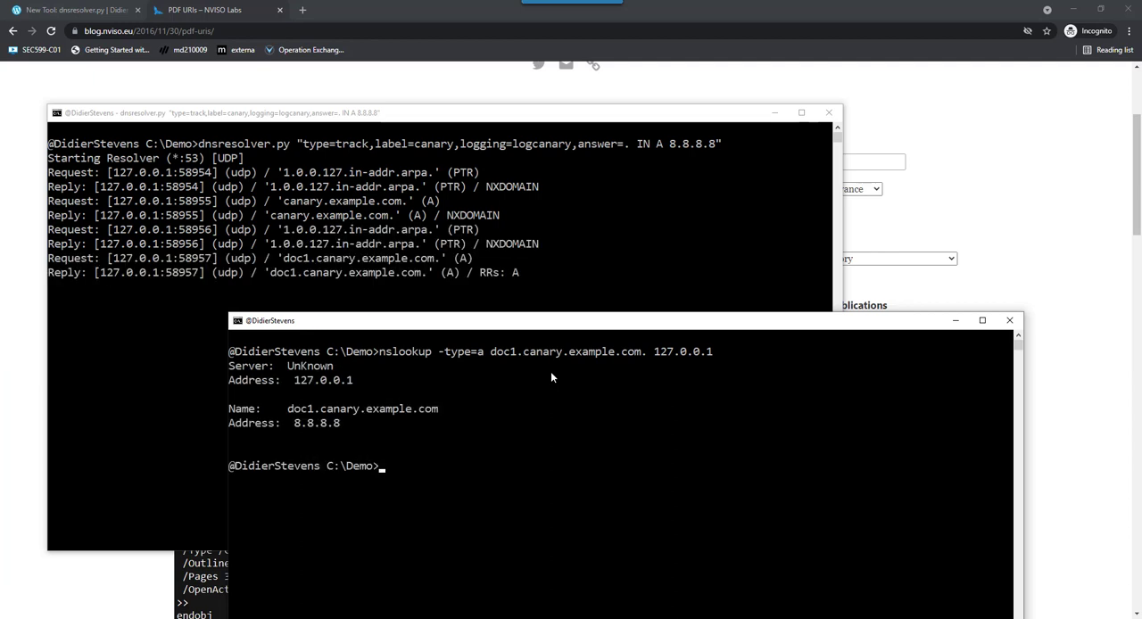
{"action": "mouse_move", "coordinate": [346, 438]}
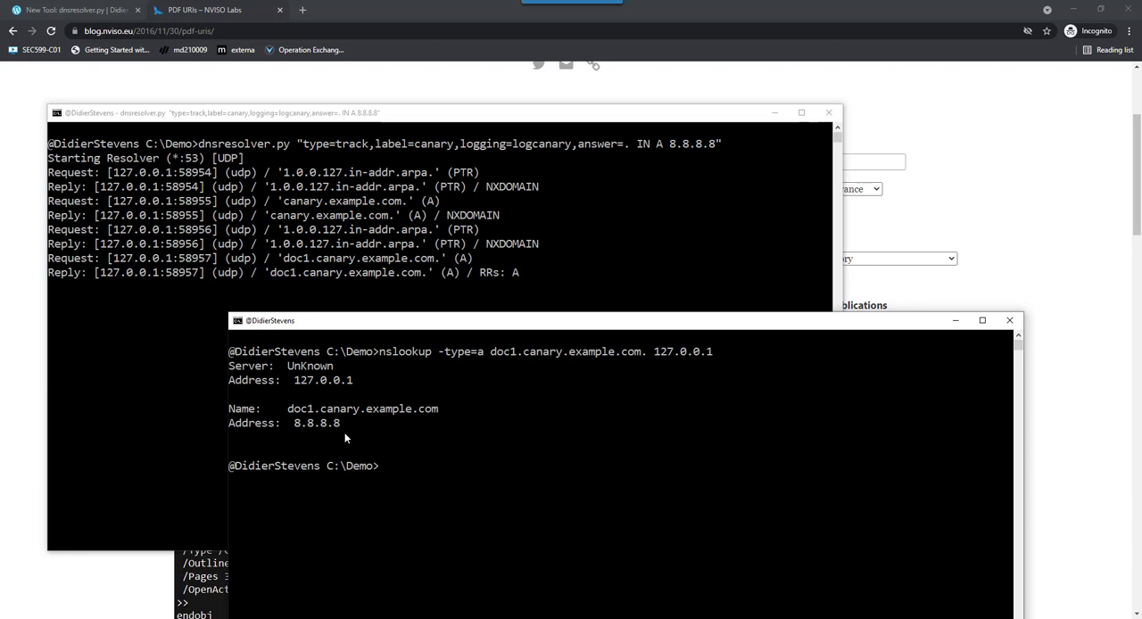
- Display logcanary-20210810-200819.log again, now showing the doc1.canary.example.com entry
{"action": "type", "text": "type logcanary-20210810-200819.log"}
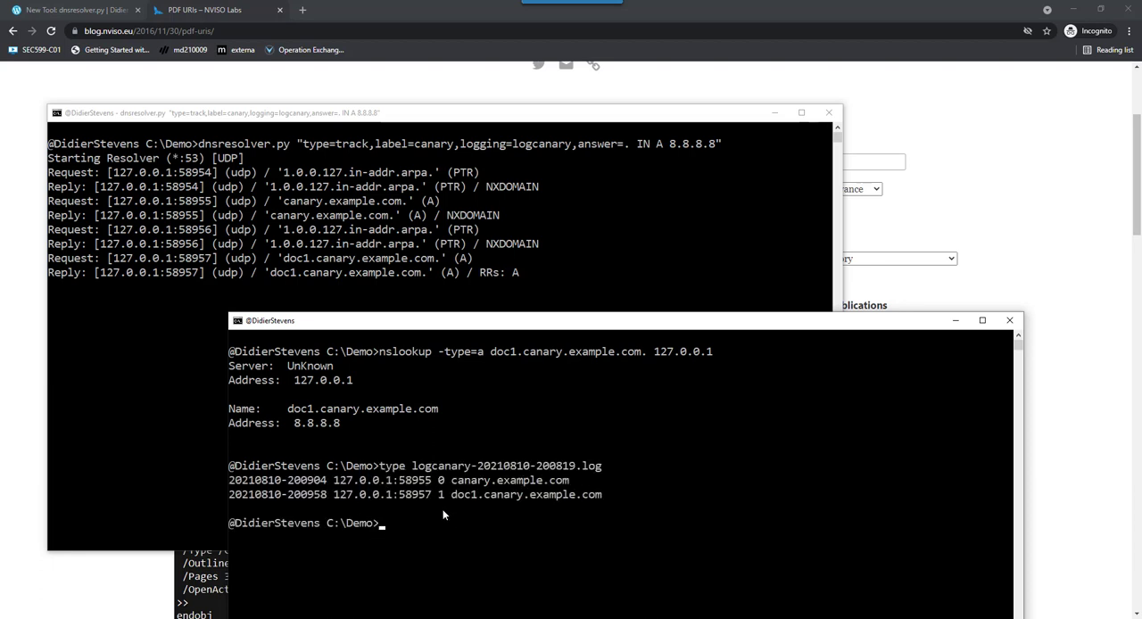
{"action": "mouse_move", "coordinate": [585, 503]}
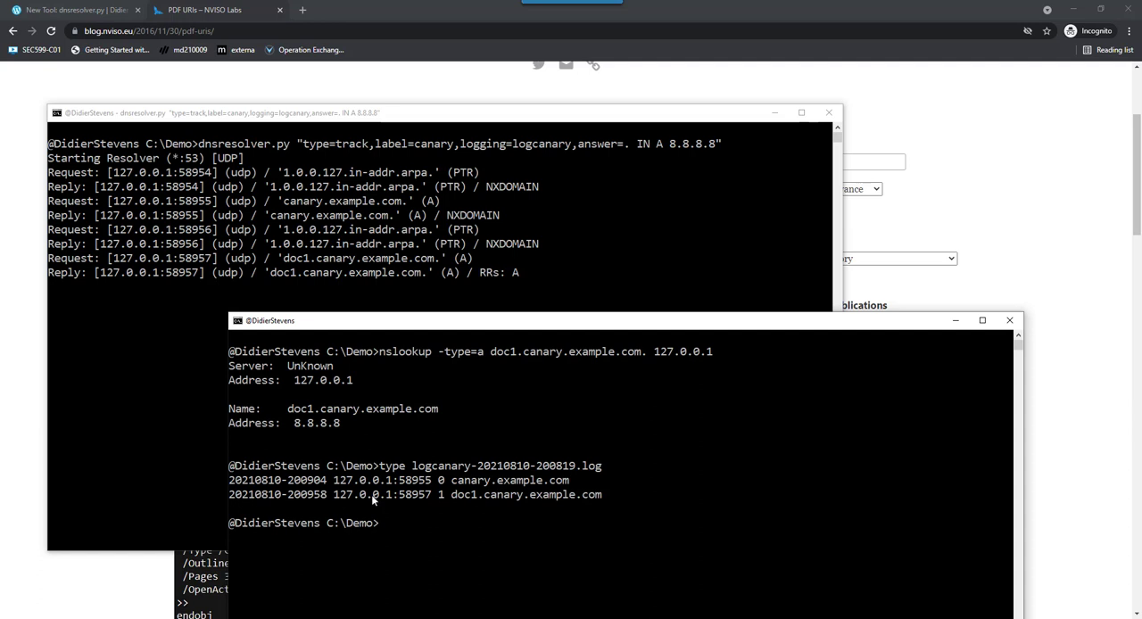
{"action": "mouse_move", "coordinate": [389, 501]}
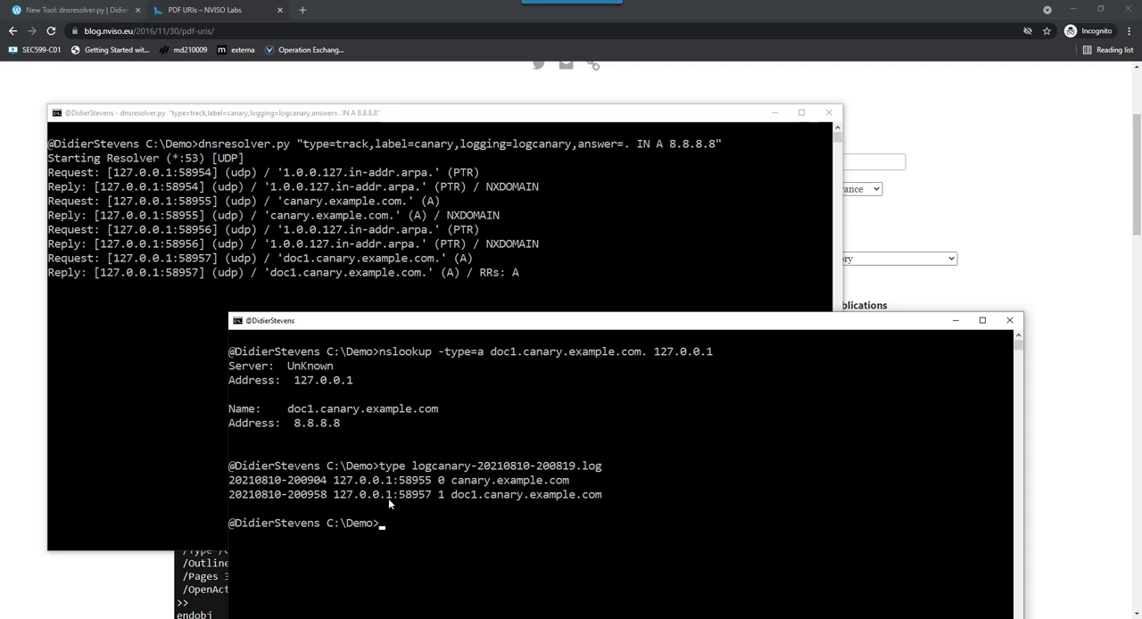
{"action": "mouse_move", "coordinate": [462, 493]}
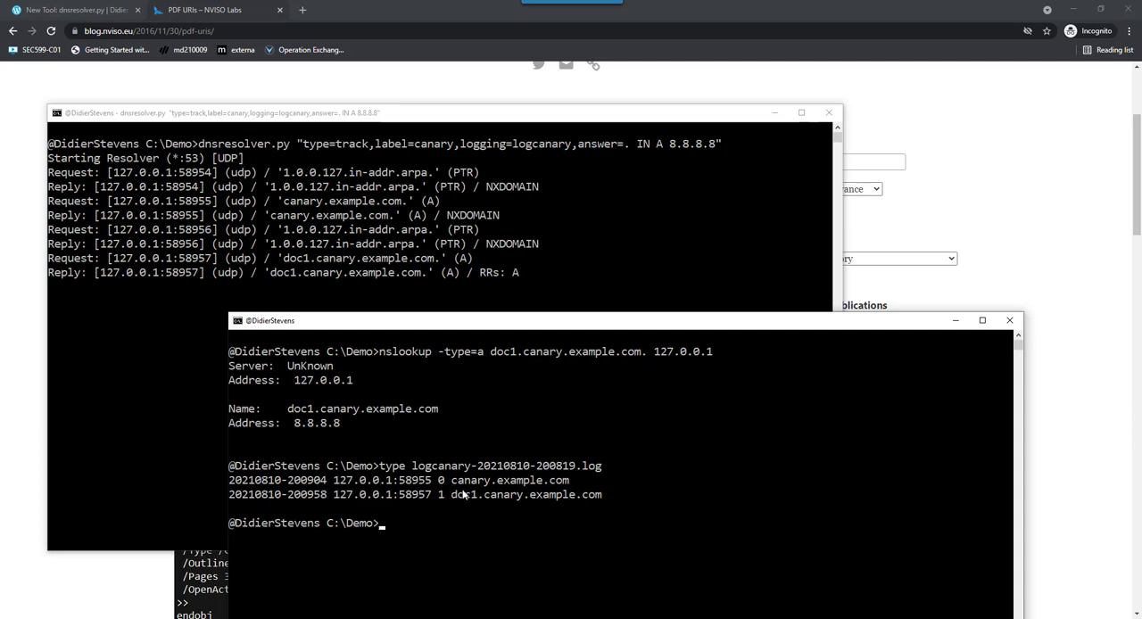
{"action": "mouse_move", "coordinate": [571, 513]}
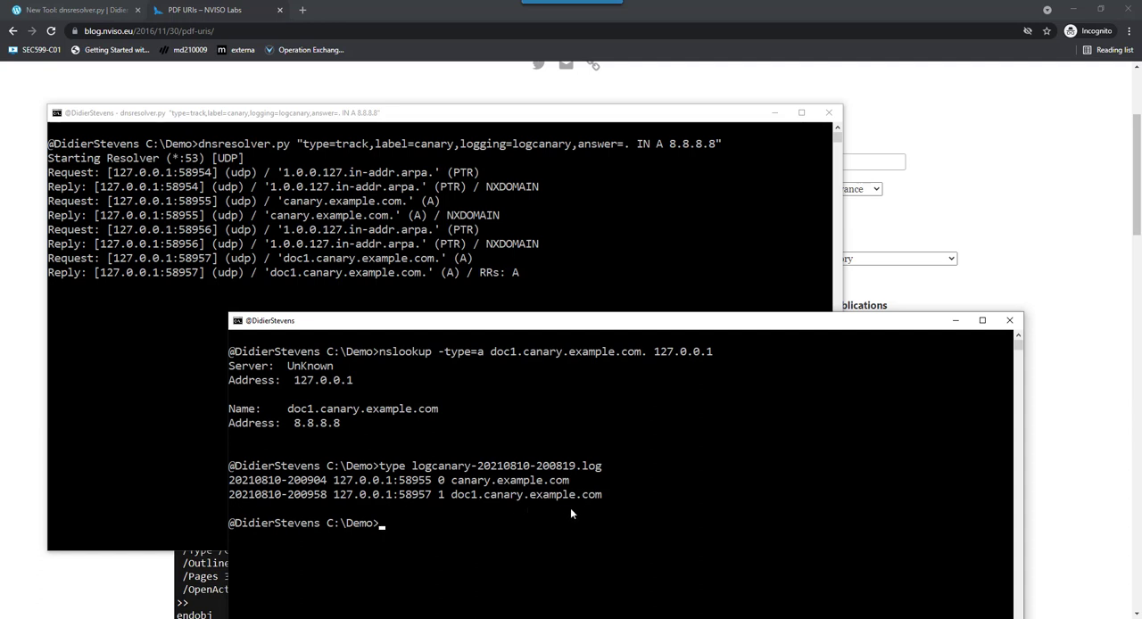